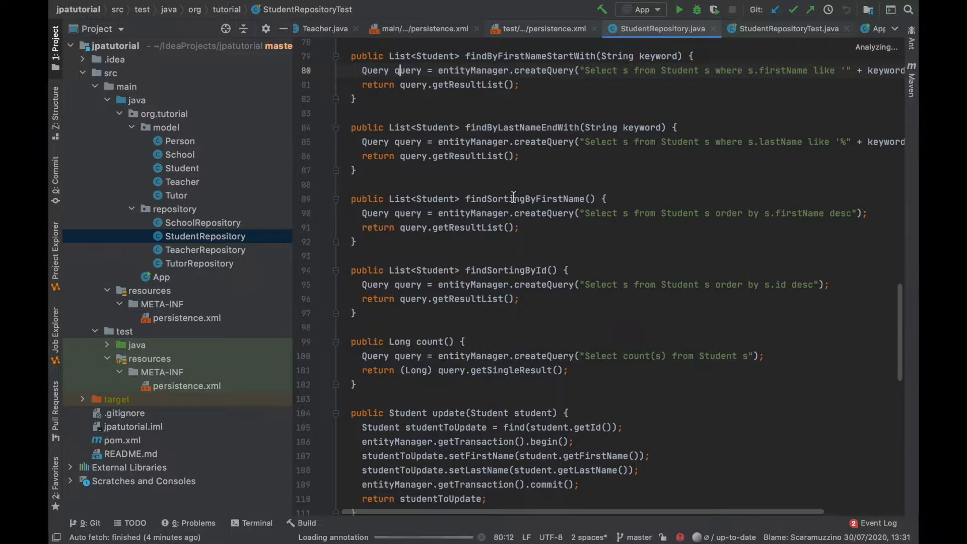
Scroll to the end of StudentRepository.java and hide the Project tool window
{"action": "scroll", "scroll_direction": "down", "scroll_amount": 3}
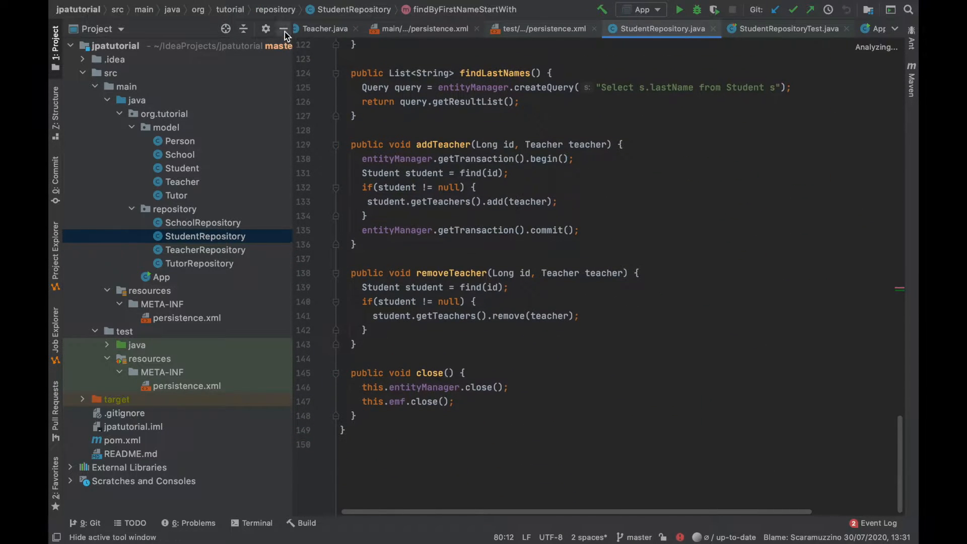
{"action": "left_click", "coordinate": [283, 29]}
{"action": "type", "text": "public"}
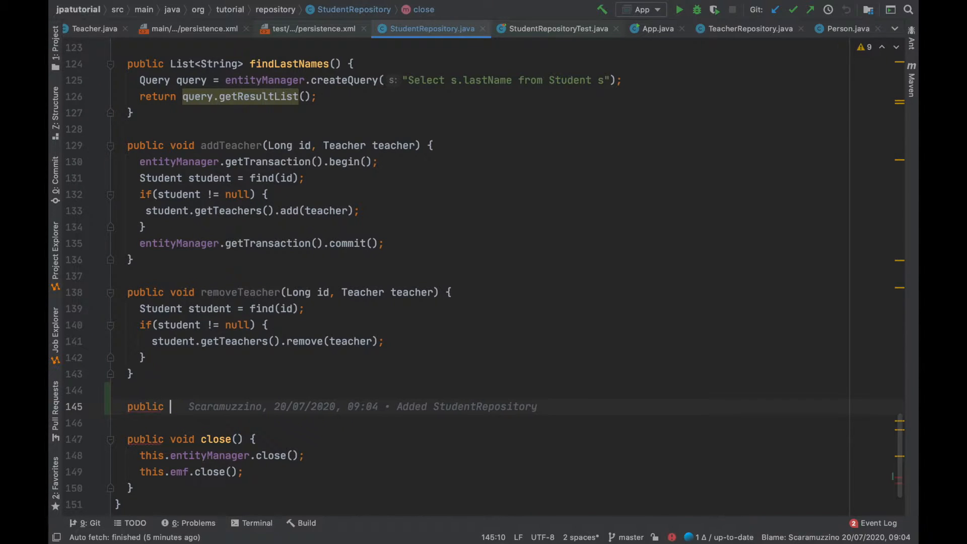
Declare getStudentWithCriteriaBuilder() and begin an entityManager transaction in it
{"action": "type", "text": "Student getStudentWithCriteriaBuilder"}
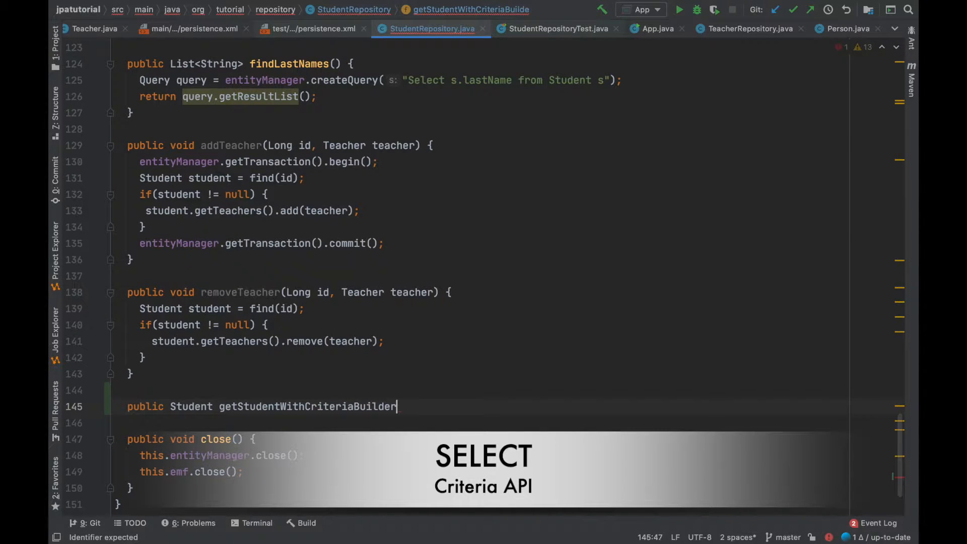
{"action": "type", "text": "() {"}
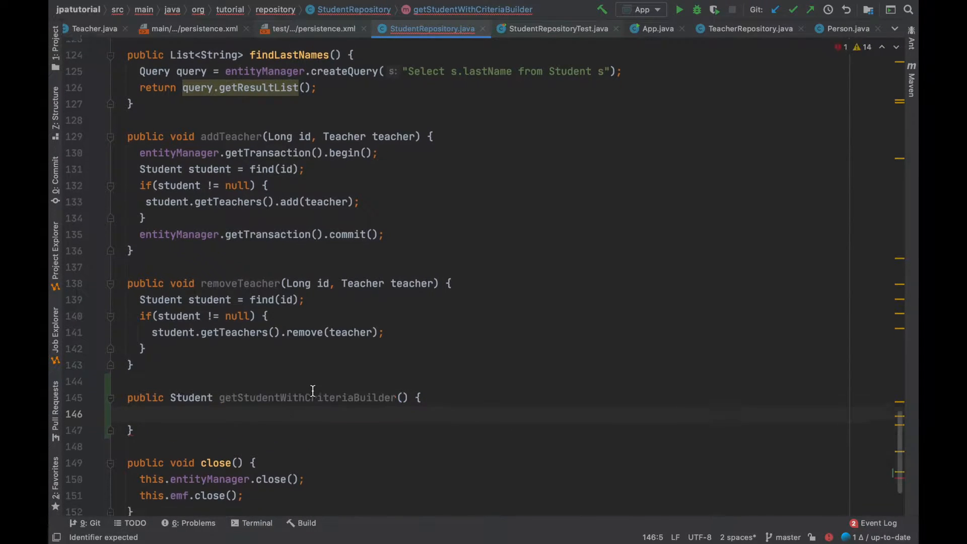
{"action": "type", "text": "En"}
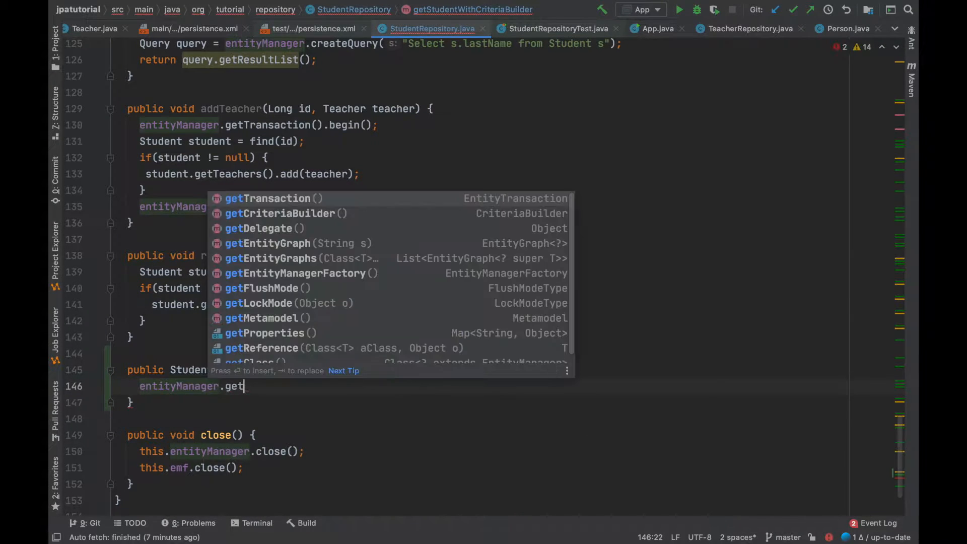
{"action": "key", "text": "Escape"}
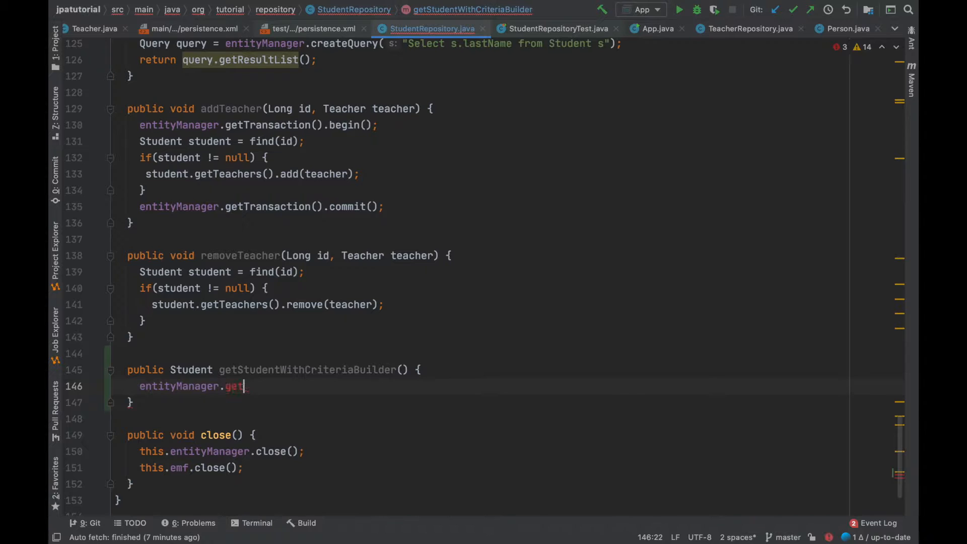
{"action": "type", "text": "Tr"}
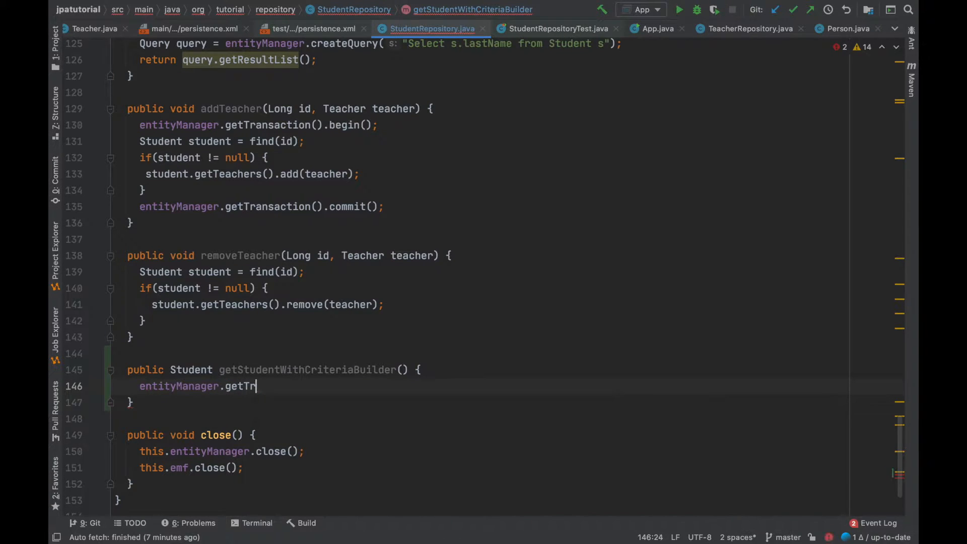
{"action": "type", "text": "ansaction().begin();"}
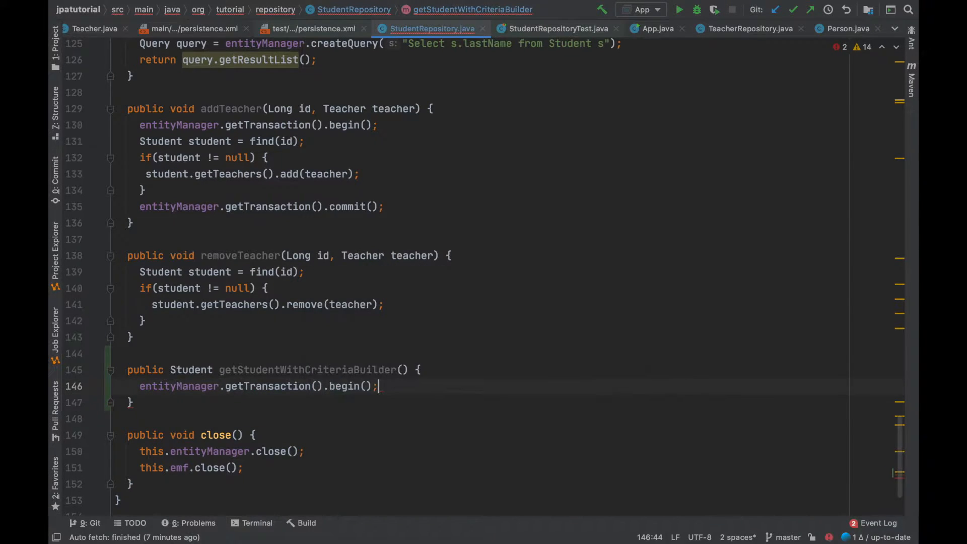
Get a CriteriaBuilder and start creating CriteriaQuery<Student> criteriaQuery from it
{"action": "type", "text": "Cr"}
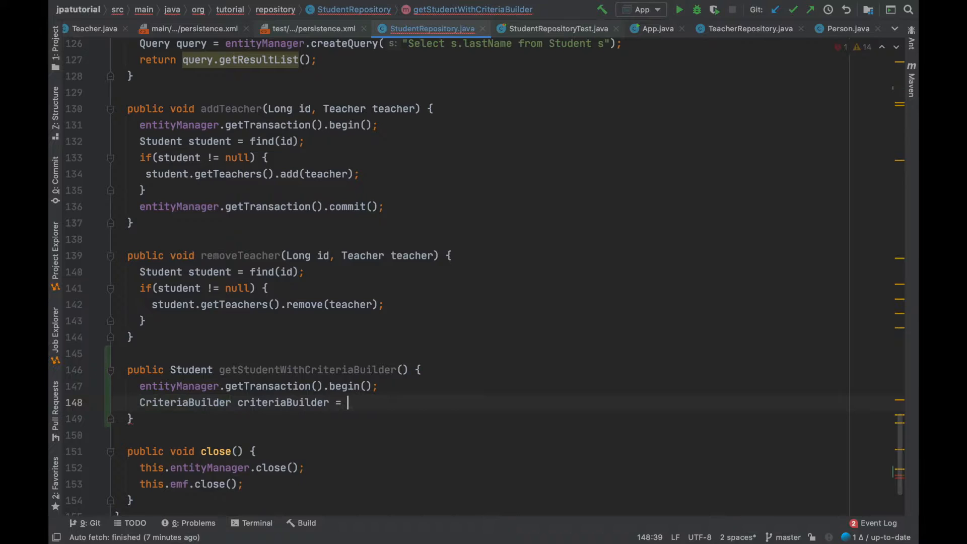
{"action": "type", "text": "entityManager."}
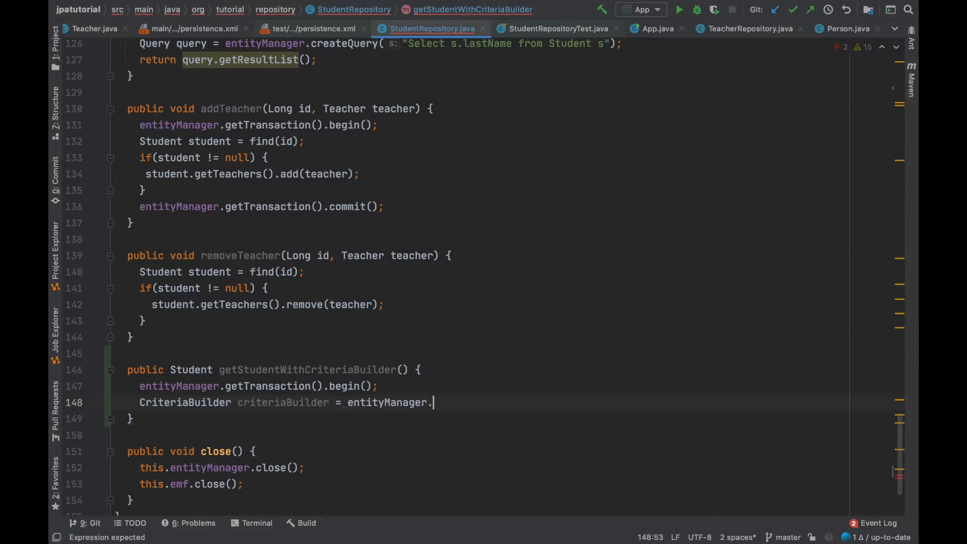
{"action": "type", "text": "getCriteriaBuilder();"}
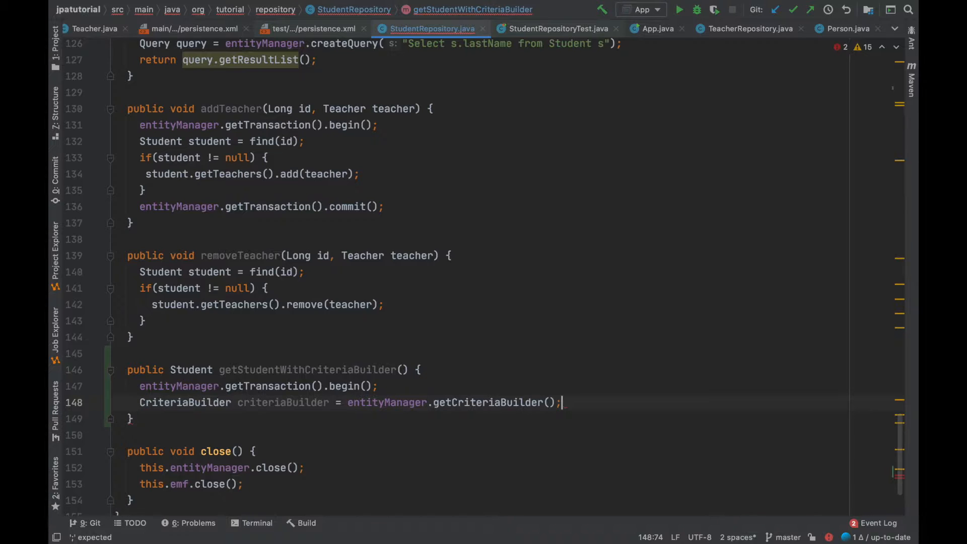
{"action": "type", "text": "Cr"}
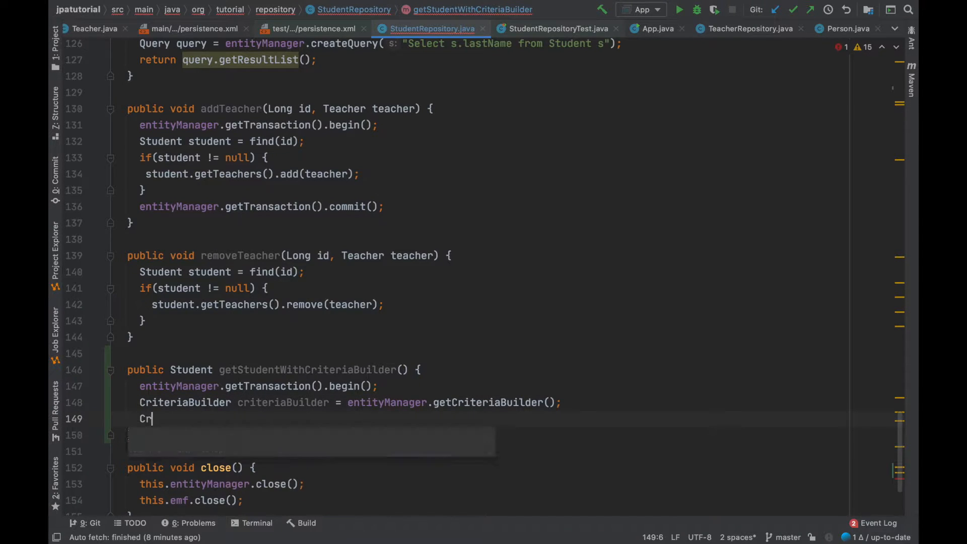
{"action": "type", "text": "iteriaQuery criteriaQuery"}
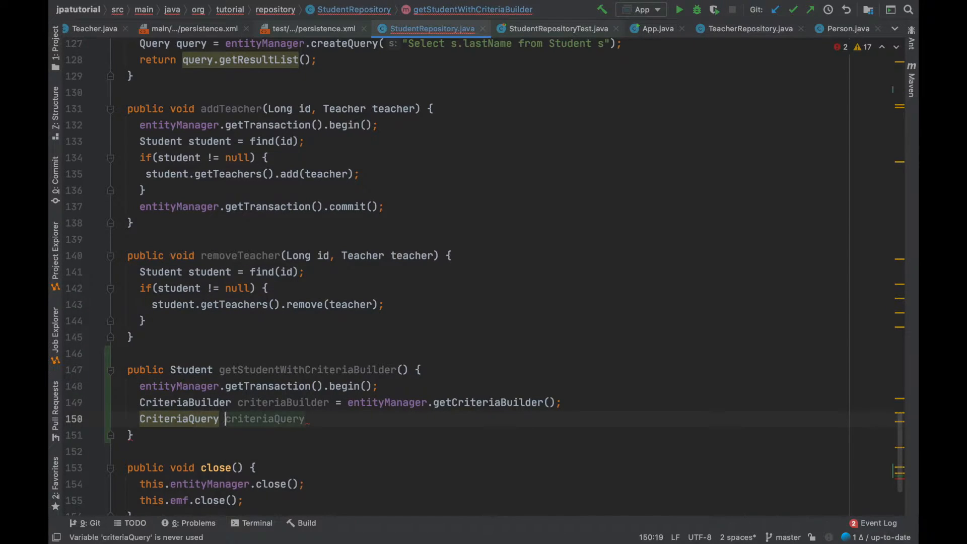
{"action": "type", "text": "<Student>"}
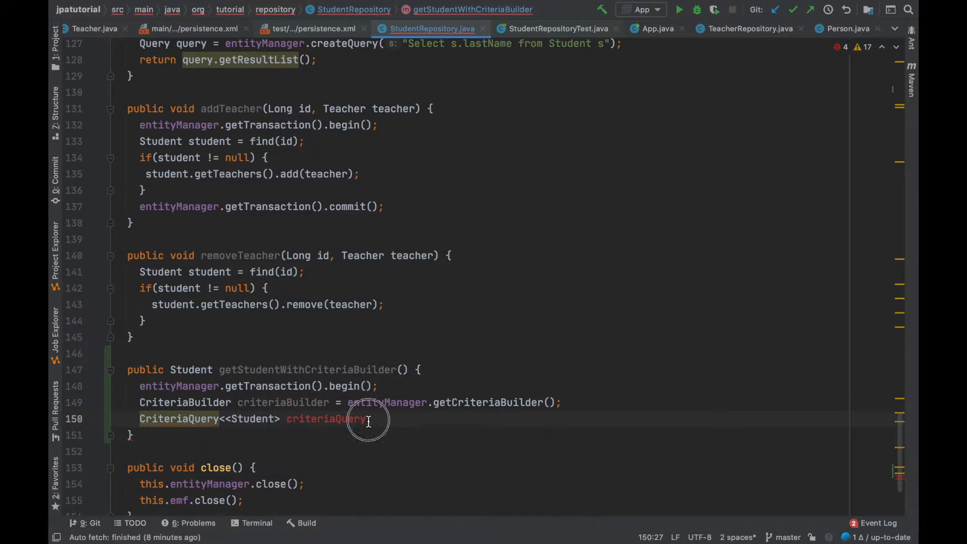
{"action": "type", "text": "= criteriaBuilder"}
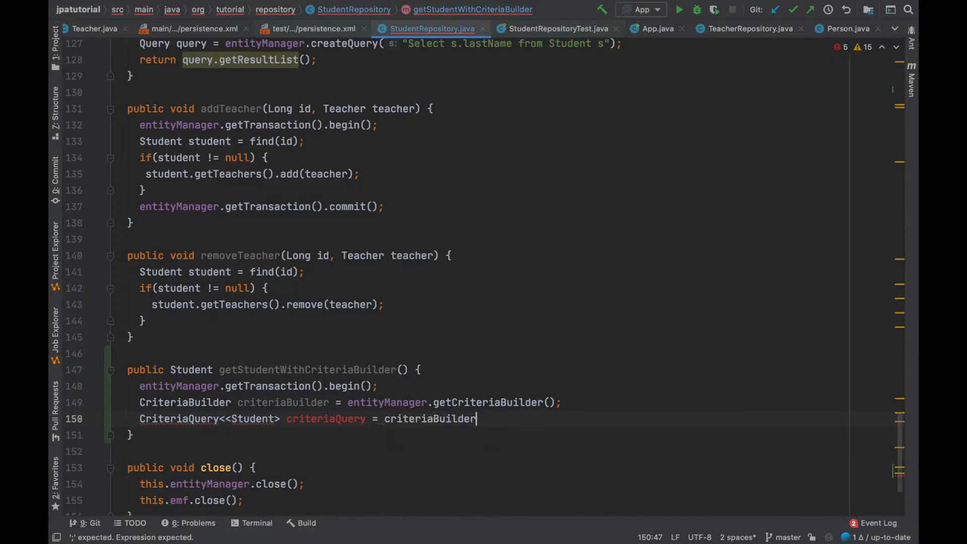
{"action": "type", "text": ".createQuery(Student.class);"}
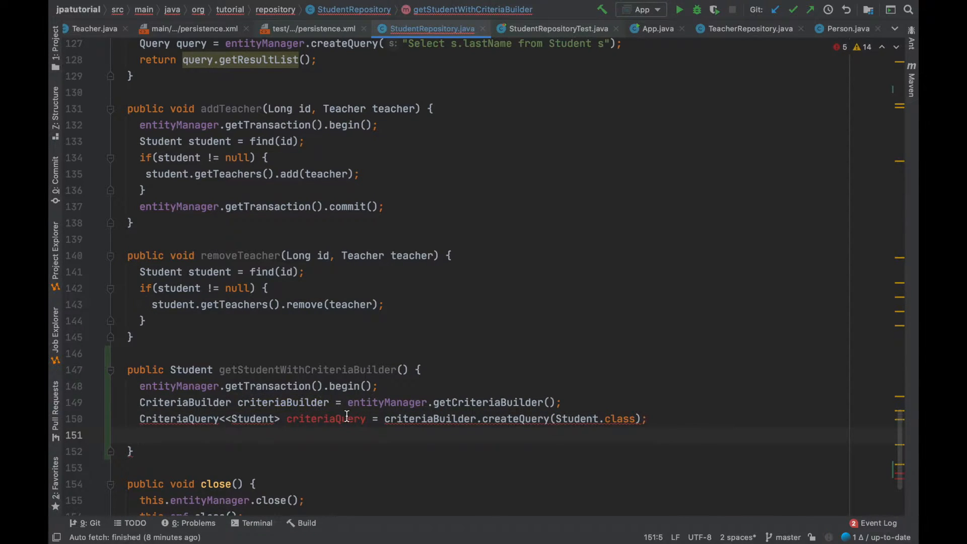
Declare Root<Student> studentRoot from the query and select studentRoot's firstName
{"action": "type", "text": "z"}
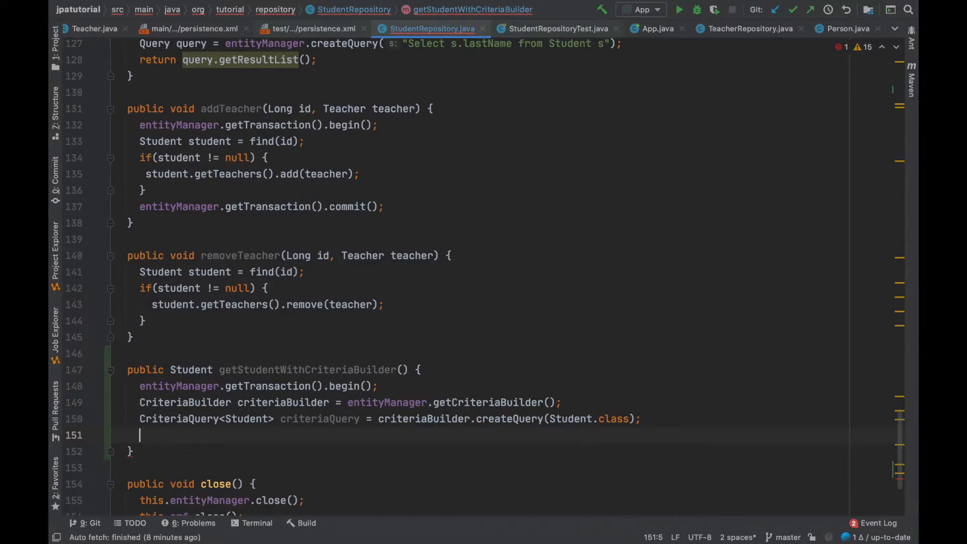
{"action": "type", "text": "Root"}
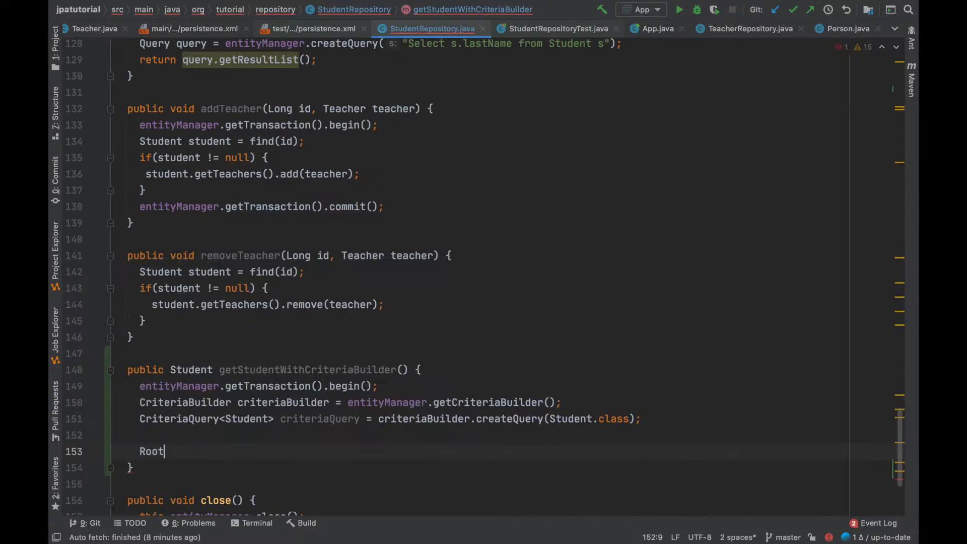
{"action": "type", "text": "<Student>"}
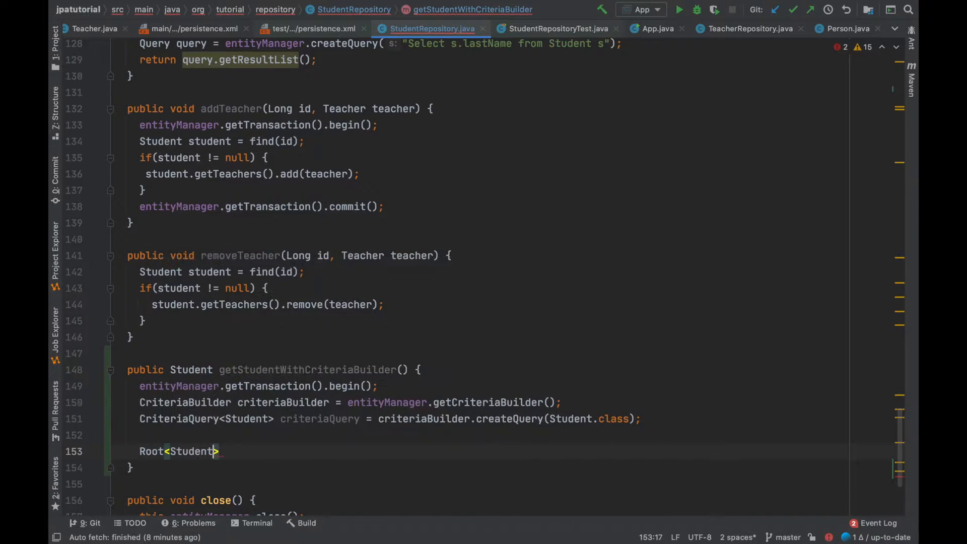
{"action": "type", "text": "studentRoot"}
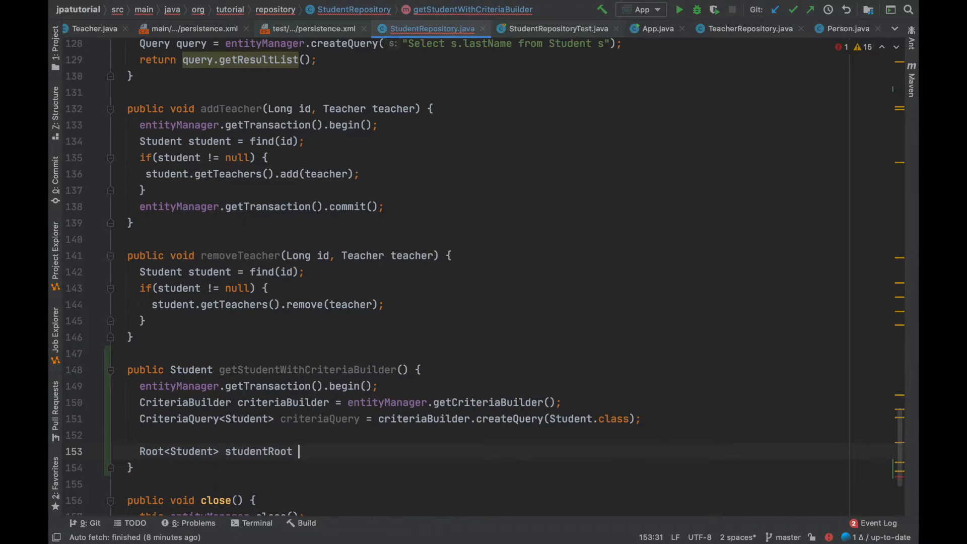
{"action": "type", "text": "= criteriaQuery.from(Student.class);"}
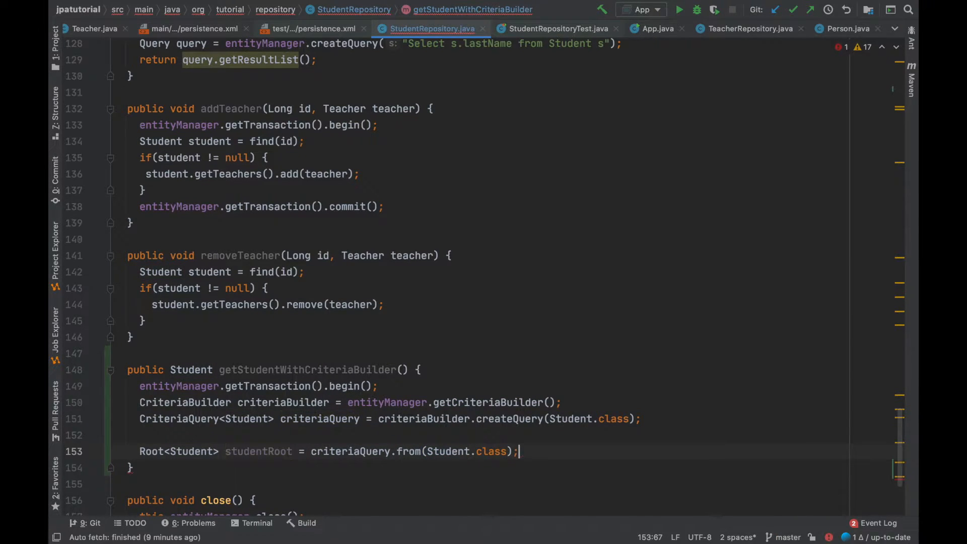
{"action": "type", "text": "criteriaQuery"}
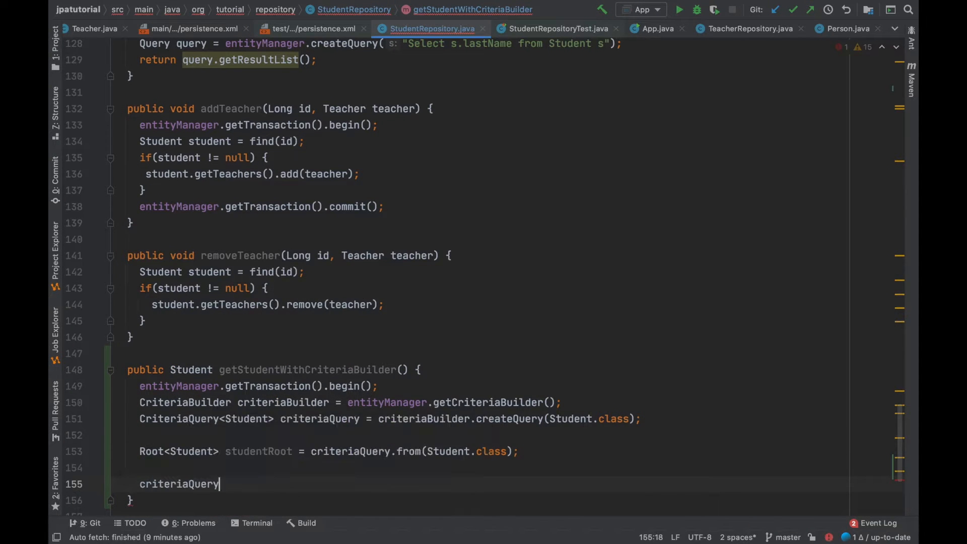
{"action": "type", "text": ".select(studentRoot.get(\""}
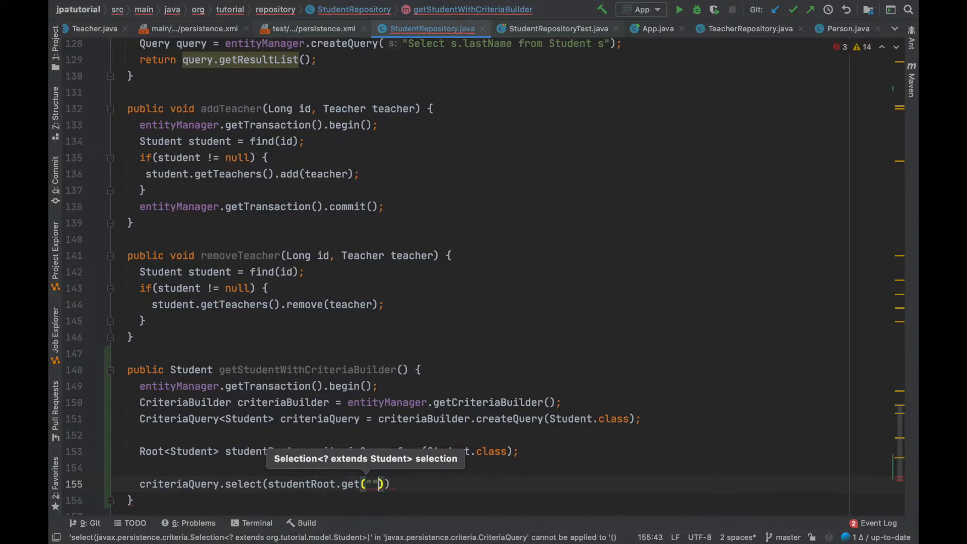
{"action": "type", "text": "firstName"}
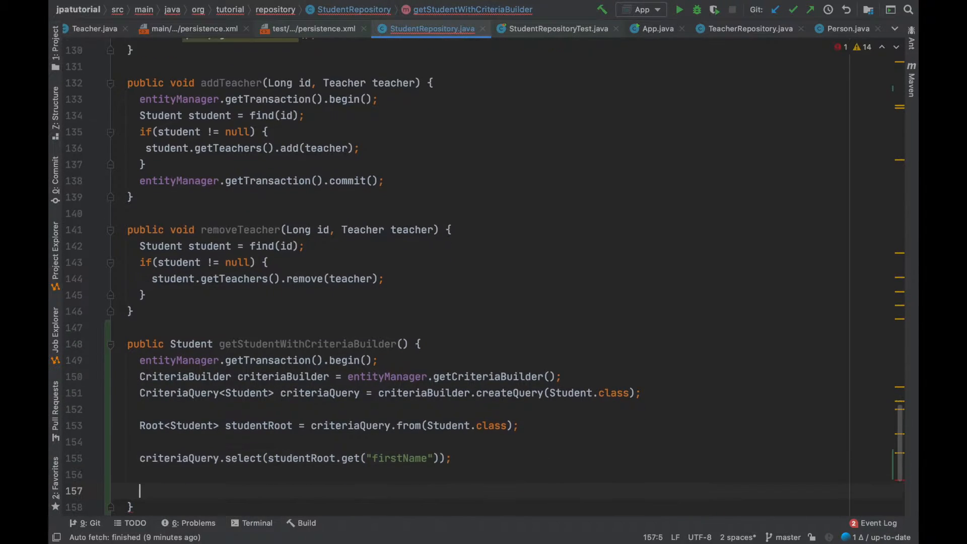
Create a TypedQuery named query from the criteria query via entityManager
{"action": "type", "text": "CriteriaQuery<Student> select = criteriaQuery.se"}
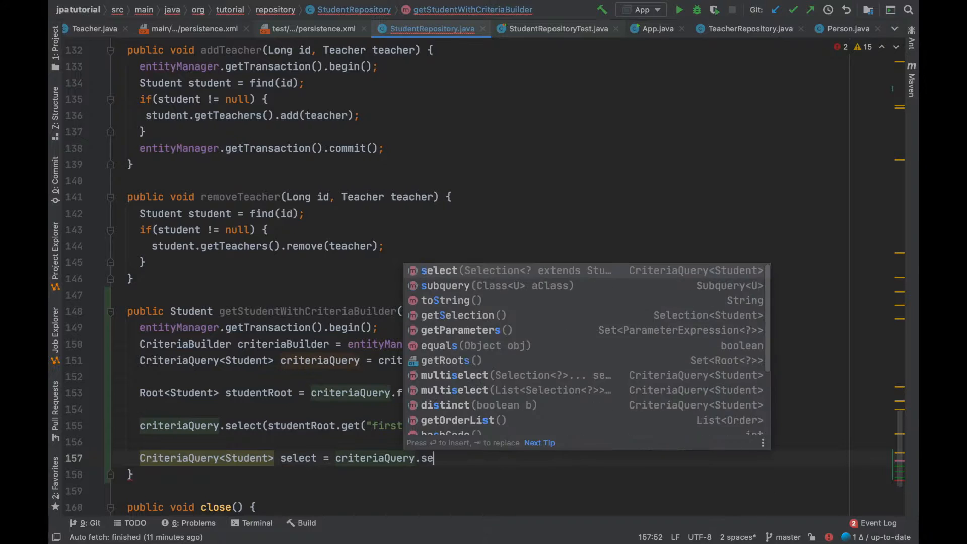
{"action": "type", "text": "lect(studentRoot);"}
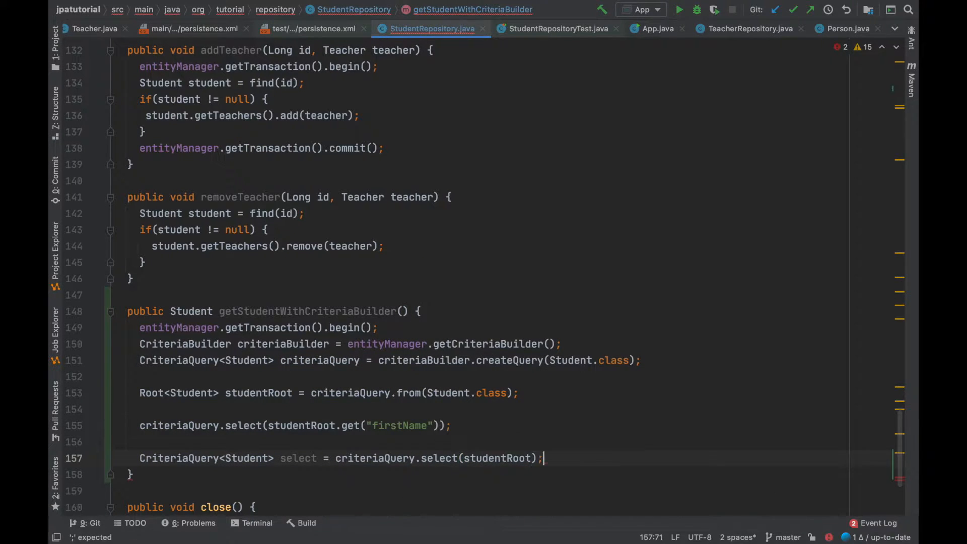
{"action": "type", "text": "TypeQ"}
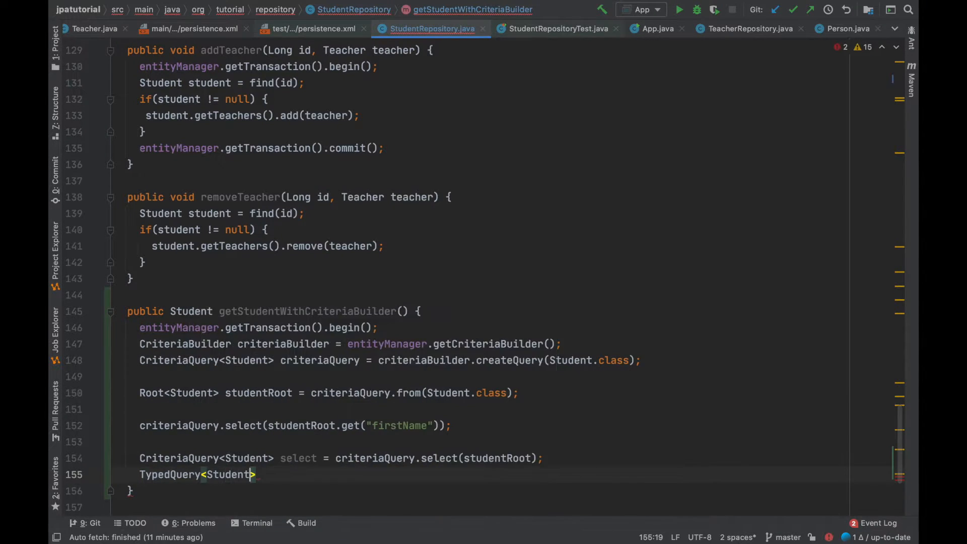
{"action": "type", "text": "query ="}
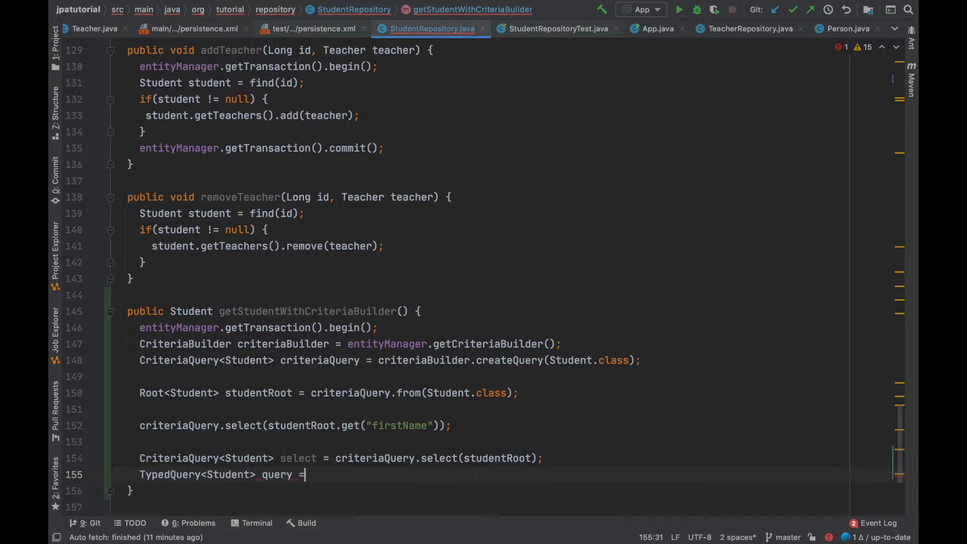
{"action": "type", "text": "entityManager.createQuery(select"}
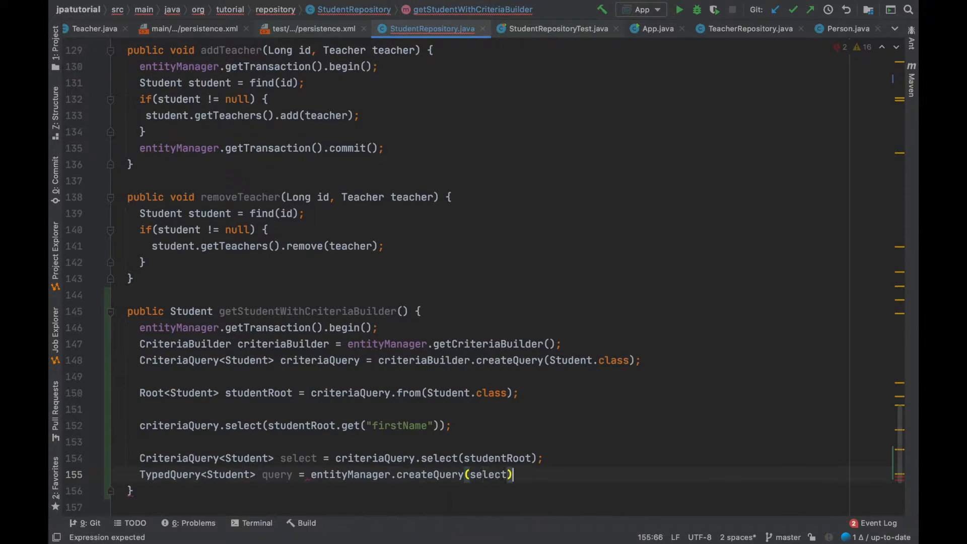
Return query.getResultList() as a List of Students
{"action": "type", "text": "List<"}
{"action": "type", "text": ";"}
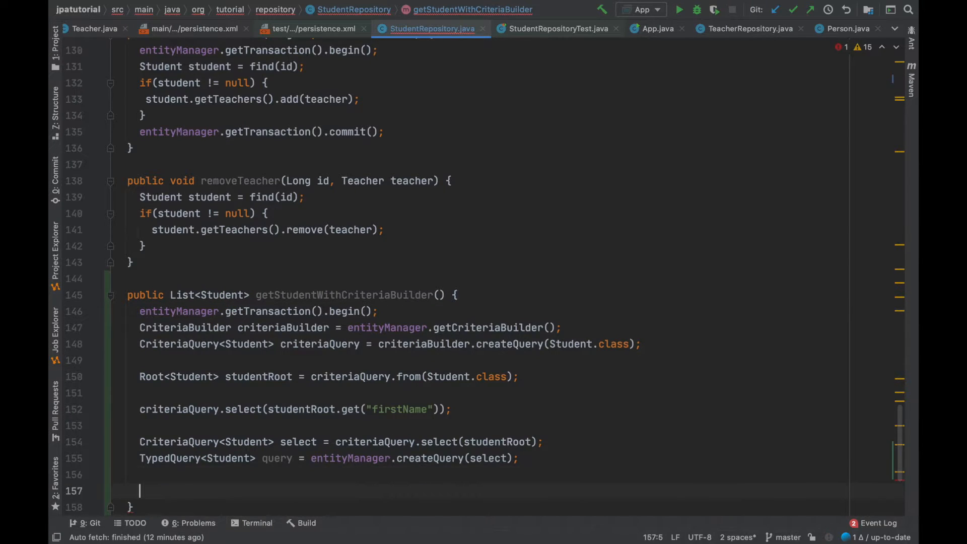
{"action": "type", "text": "return"}
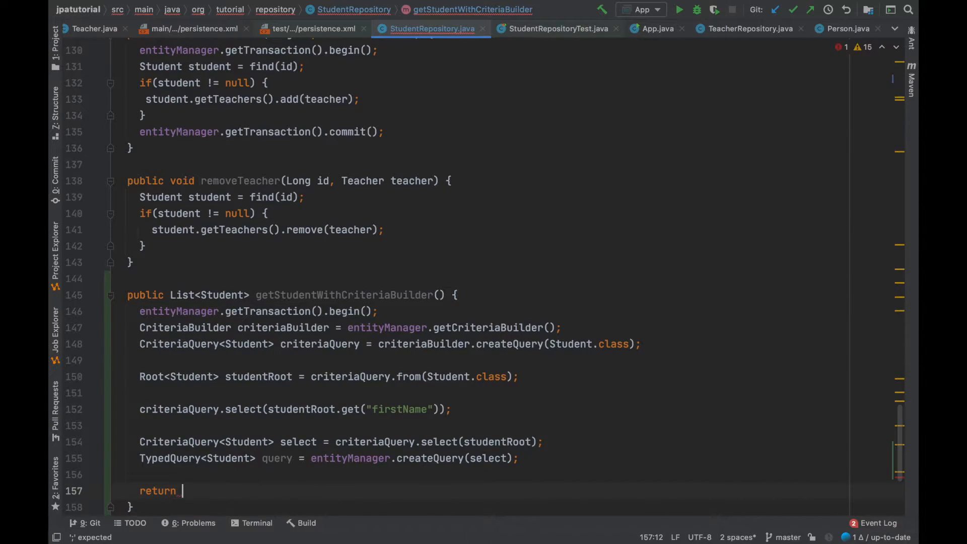
{"action": "type", "text": "query."}
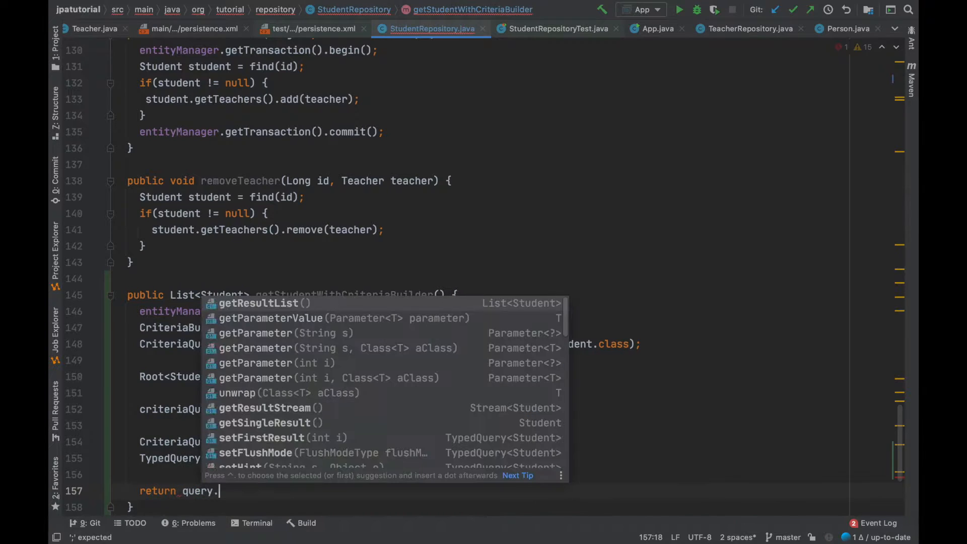
{"action": "left_click", "coordinate": [261, 302]}
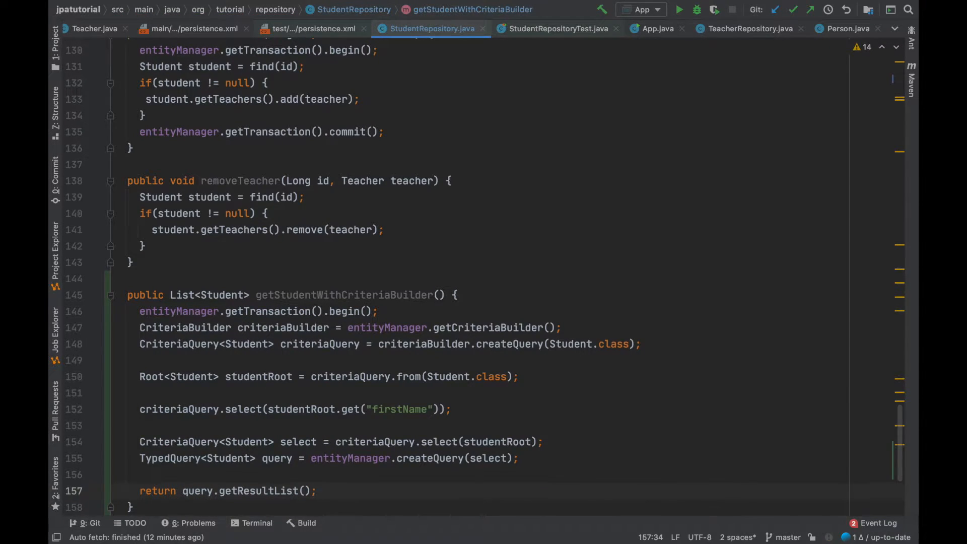
{"action": "left_click", "coordinate": [214, 241]}
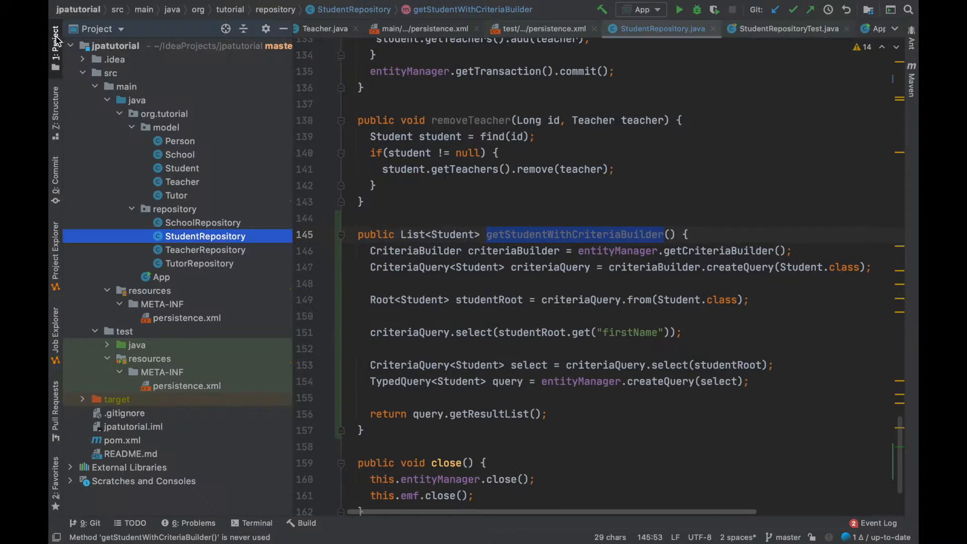
{"action": "mouse_move", "coordinate": [231, 241]}
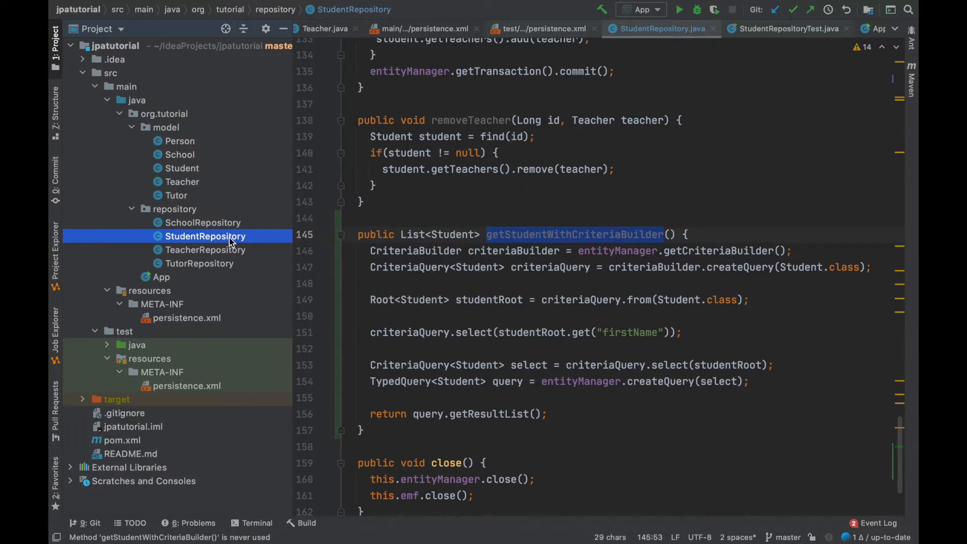
{"action": "mouse_move", "coordinate": [181, 285]}
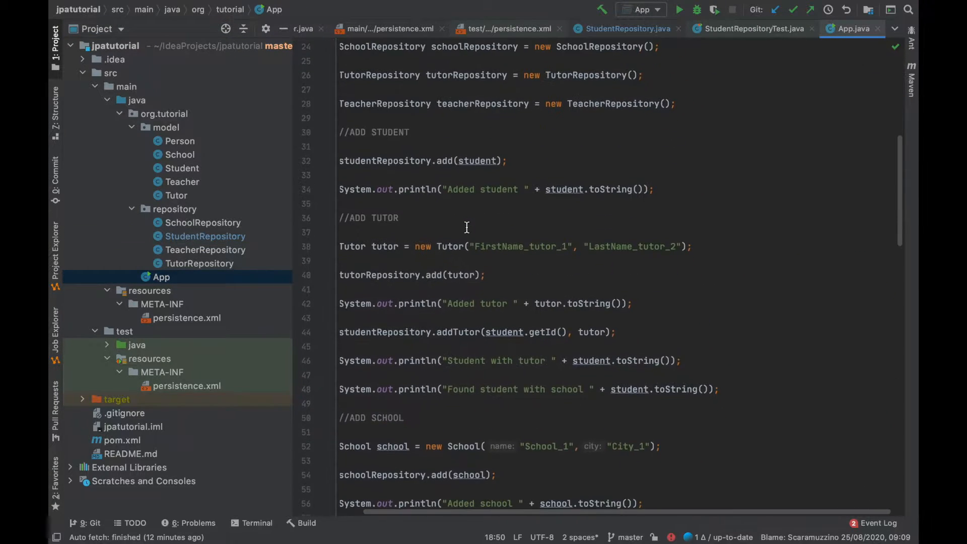
Add a //CRITERIA BUILDER comment and call studentRepository.getStudentWithCriteriaBuilder() in App's main
{"action": "scroll", "scroll_direction": "down", "scroll_amount": 3}
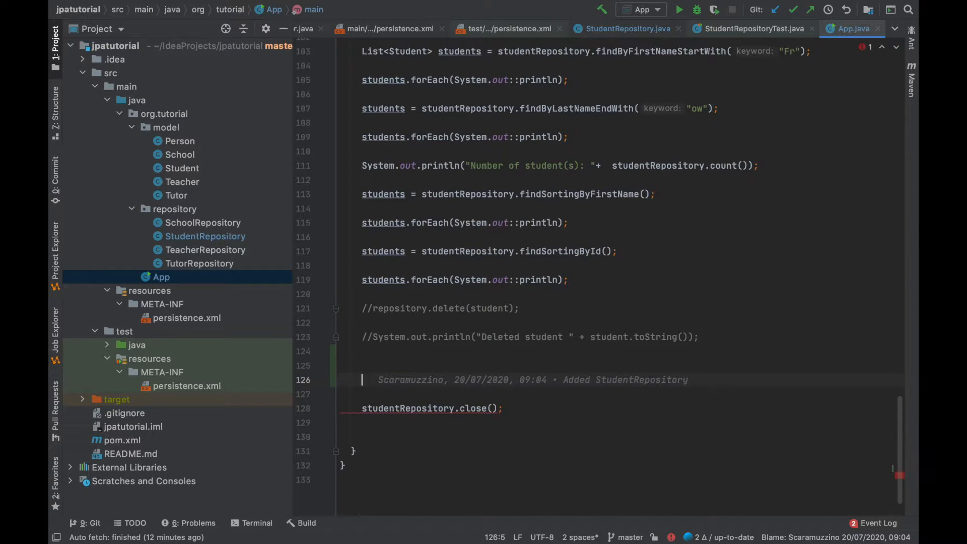
{"action": "type", "text": "//CRITERIA"}
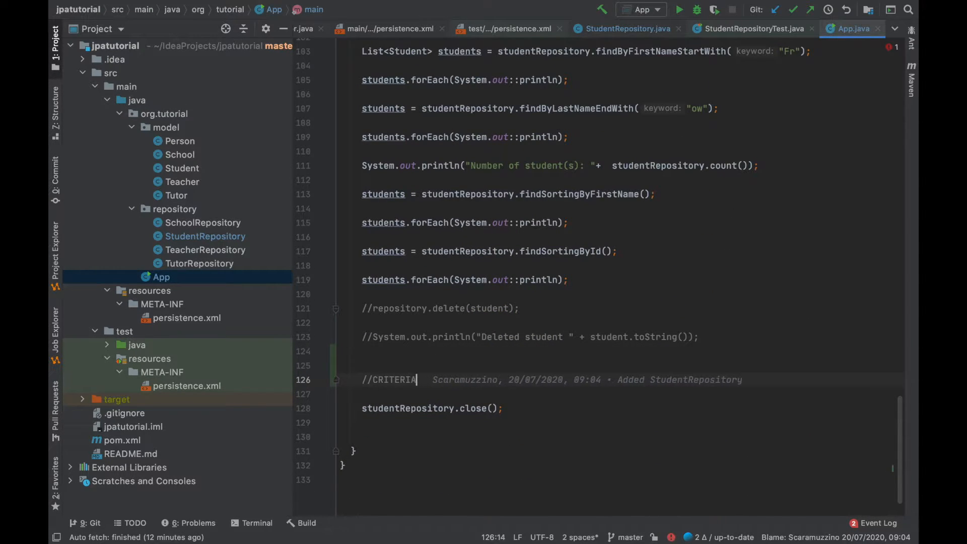
{"action": "type", "text": "BUILDER"}
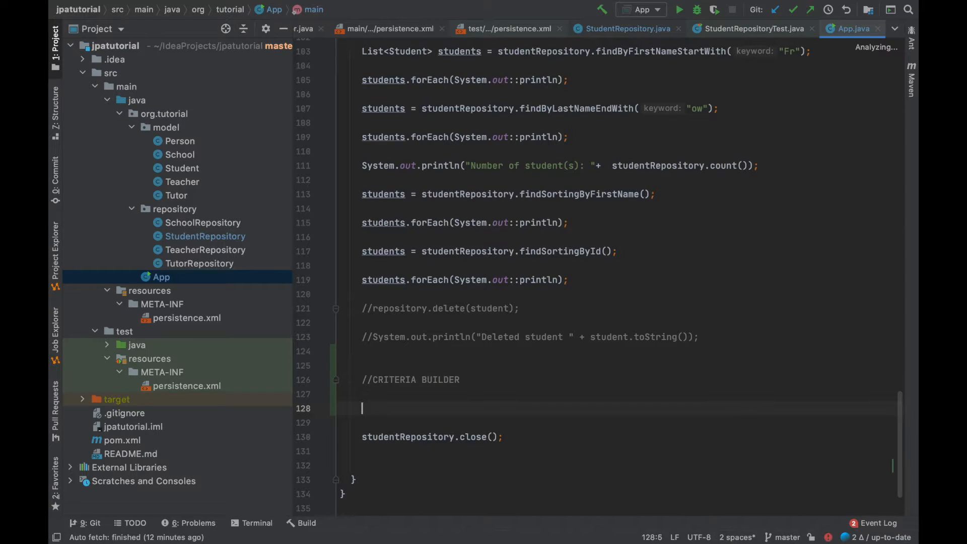
{"action": "type", "text": "studentRepository"}
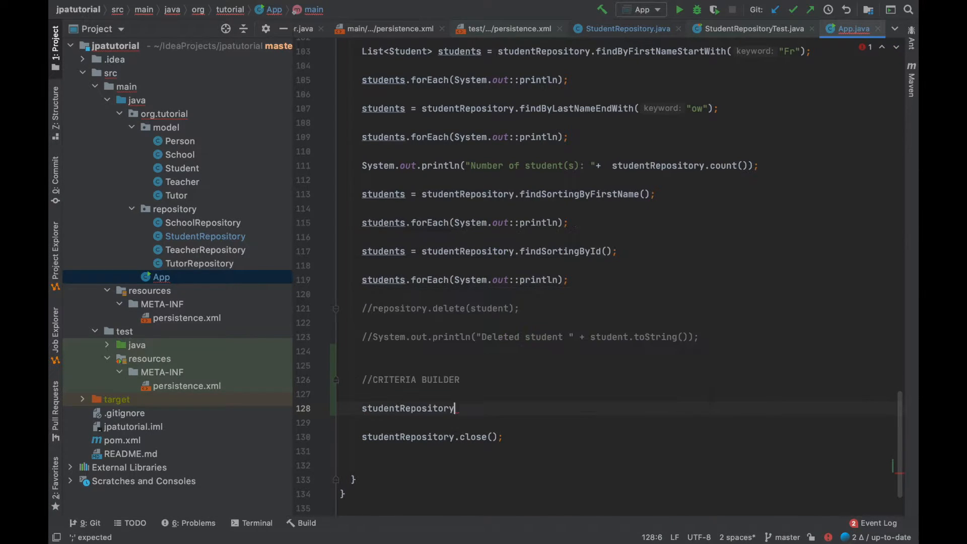
{"action": "type", "text": ".getStudentWithCriteriaBuilder();"}
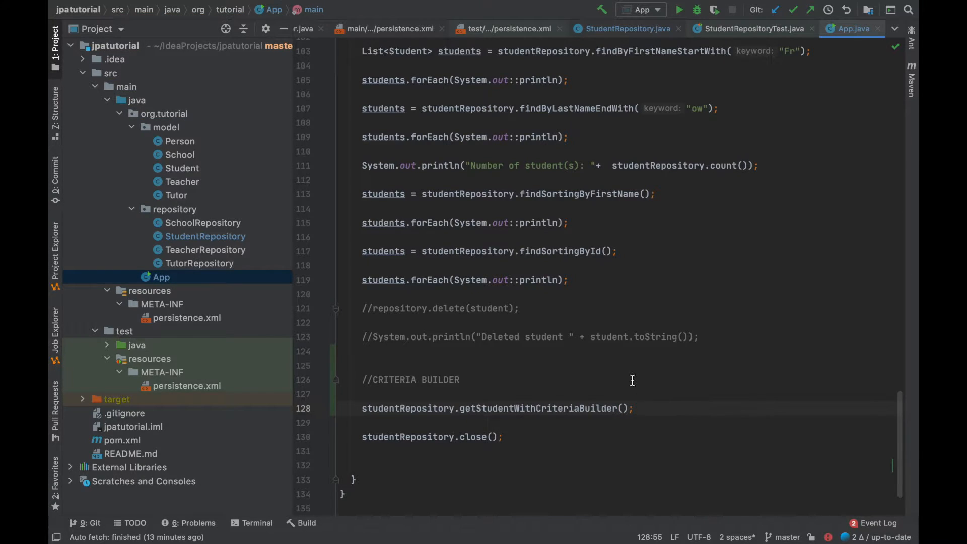
{"action": "mouse_move", "coordinate": [451, 407]}
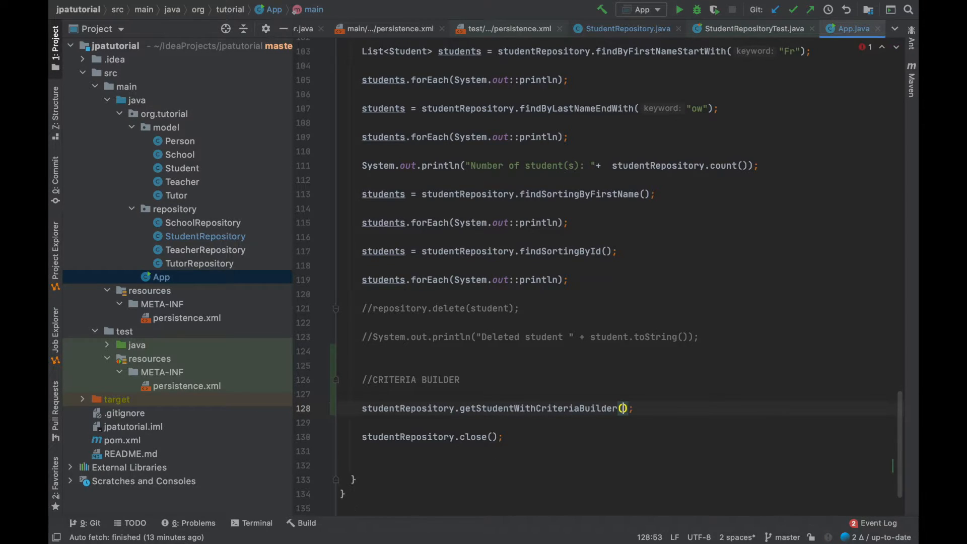
Store the result in List<Student> studentList and print each with forEach(System.out::println)
{"action": "left_click", "coordinate": [472, 408]}
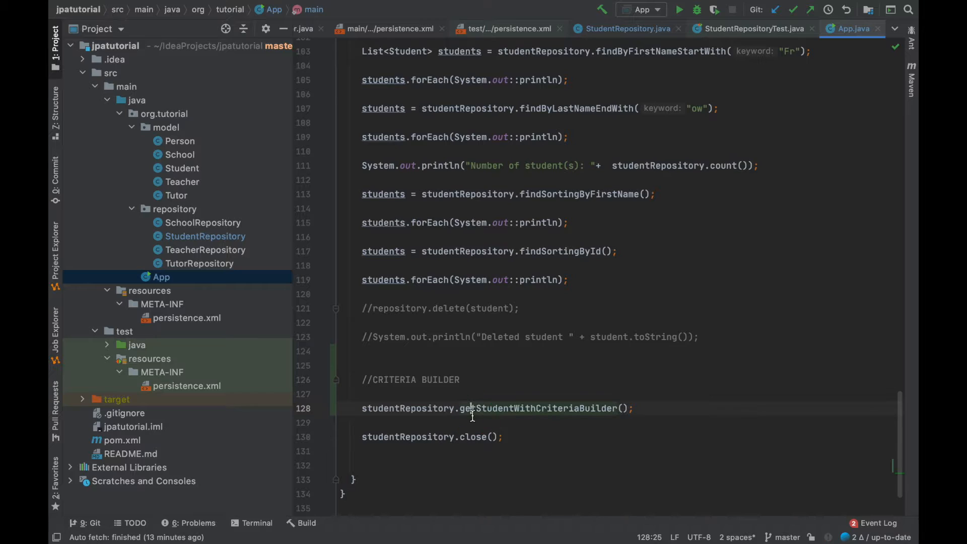
{"action": "type", "text": "List"}
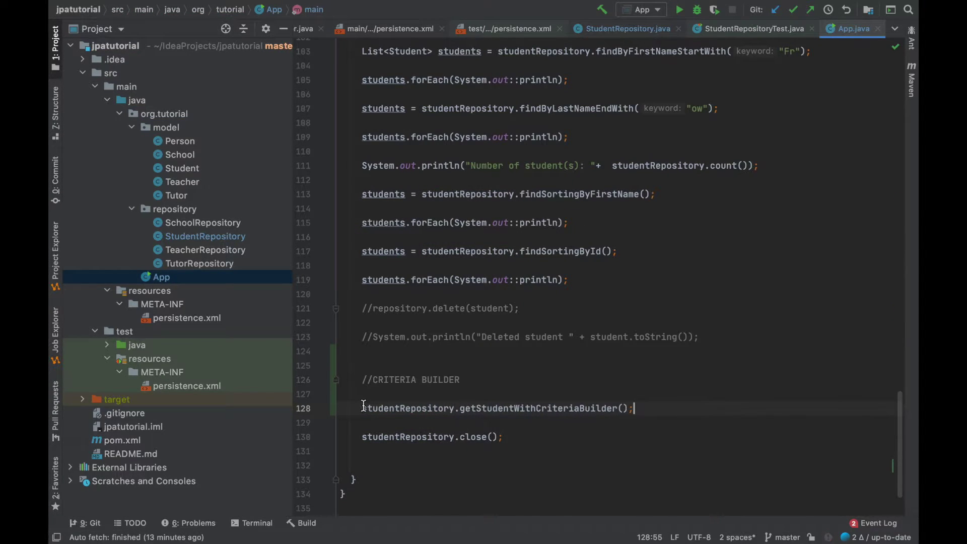
{"action": "type", "text": "List<Student> studentList ="}
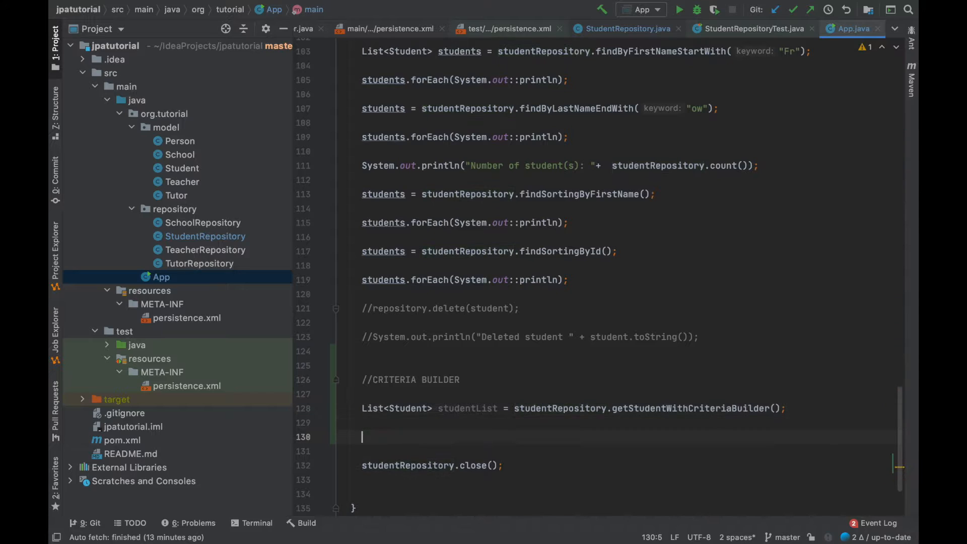
{"action": "type", "text": "studentList."}
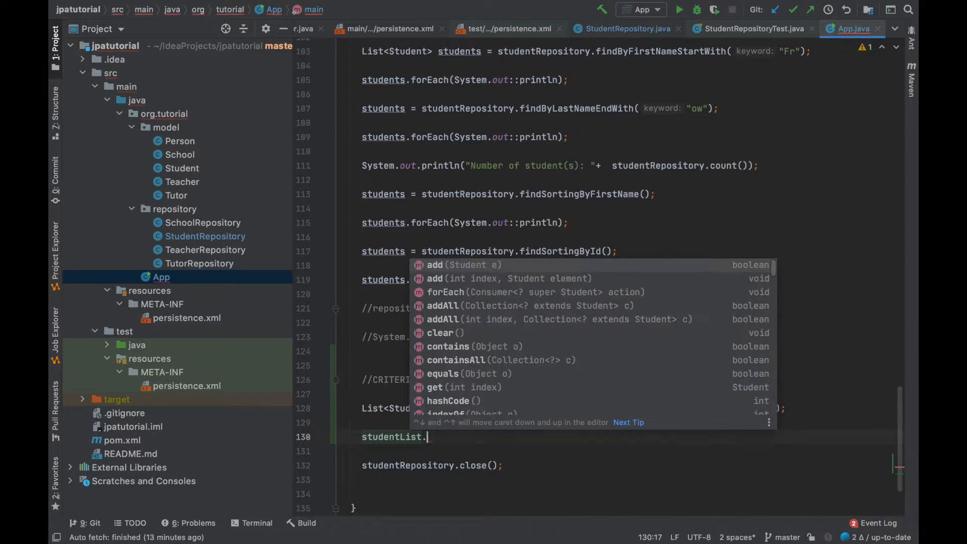
{"action": "type", "text": "forEach(System.out::prit);"}
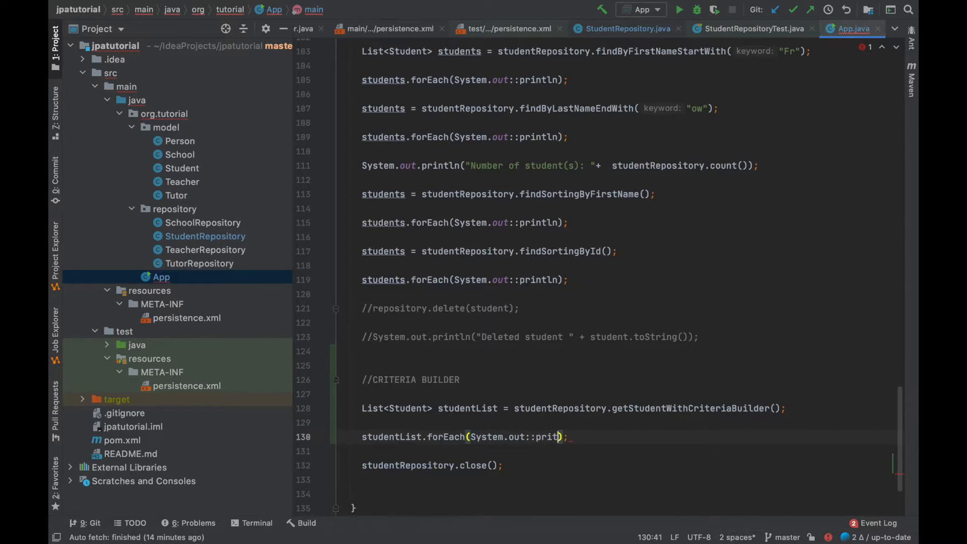
{"action": "type", "text": "ln"}
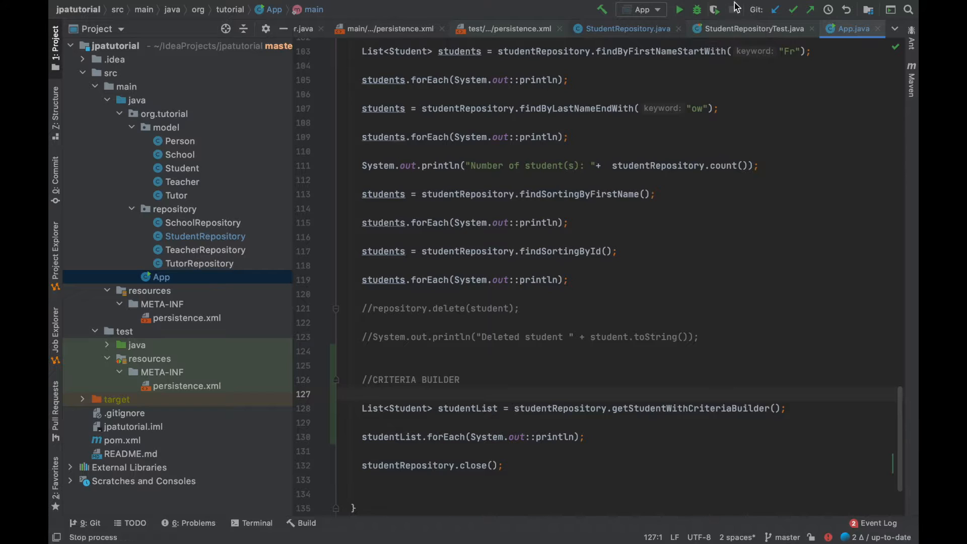
Run App and view the console listing Fred, SFirstName_1 and SFirstName_2
{"action": "left_click", "coordinate": [679, 10]}
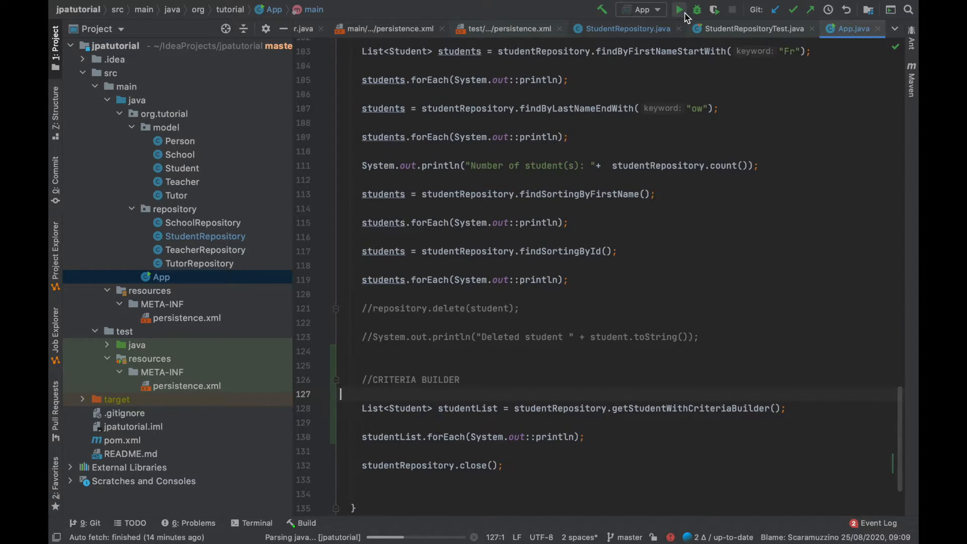
{"action": "left_click", "coordinate": [678, 9]}
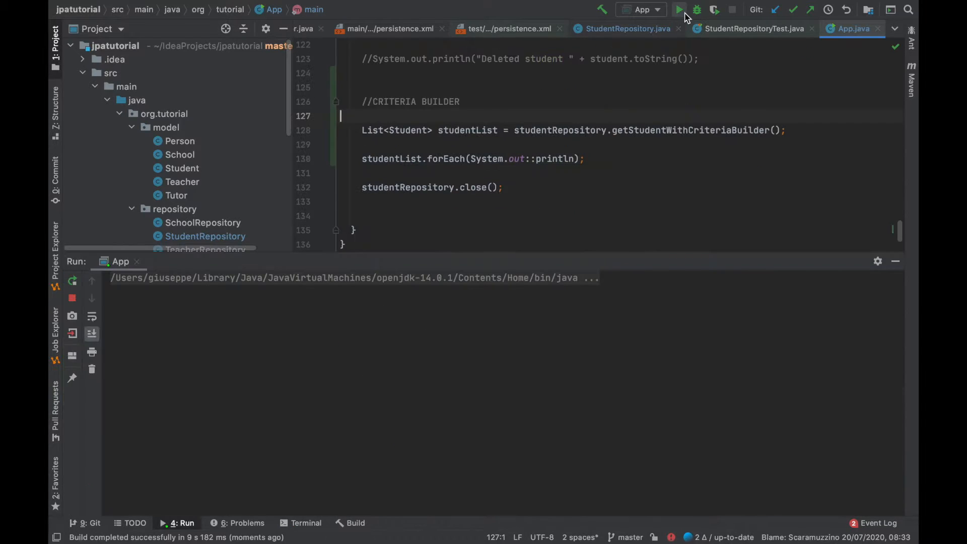
{"action": "left_click", "coordinate": [678, 9]}
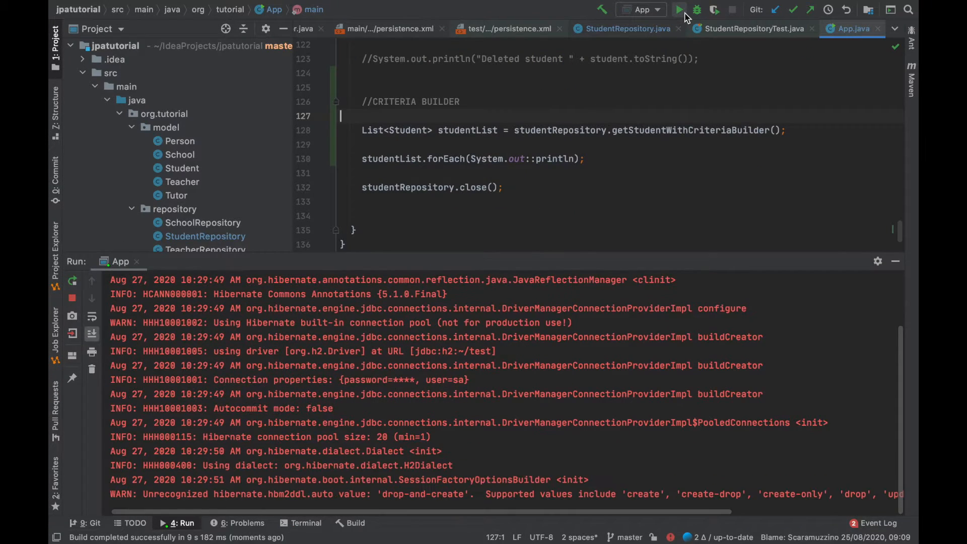
{"action": "left_click", "coordinate": [680, 9]}
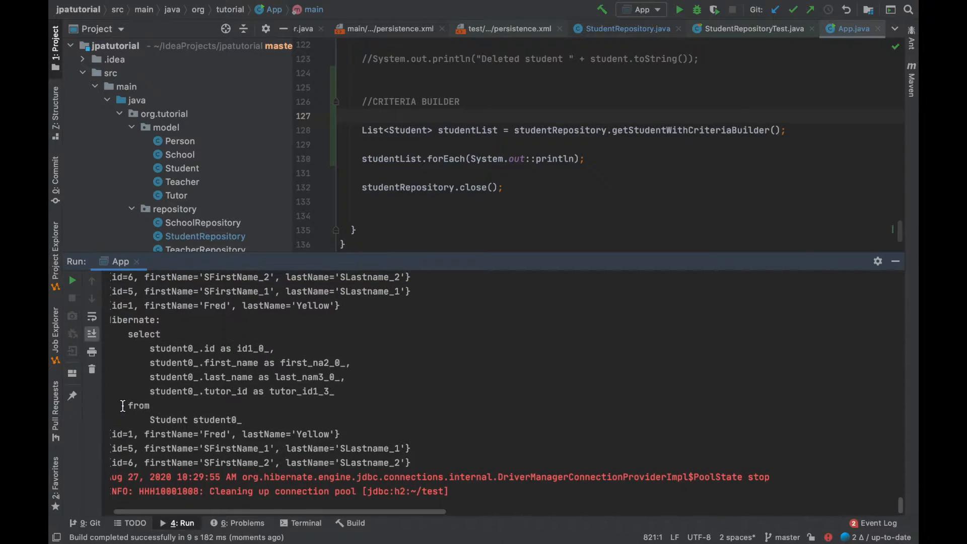
{"action": "scroll", "scroll_direction": "down", "scroll_amount": 3}
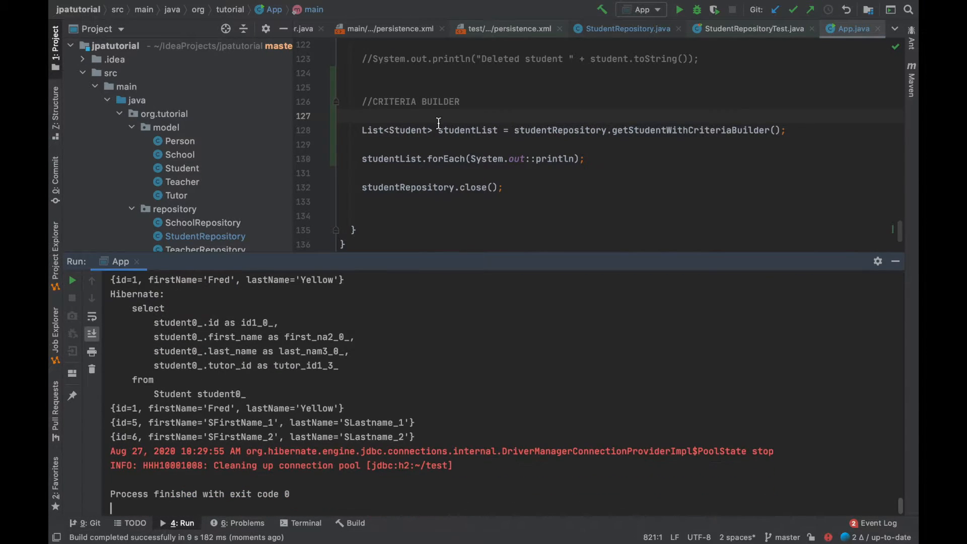
{"action": "scroll", "scroll_direction": "up", "scroll_amount": 3}
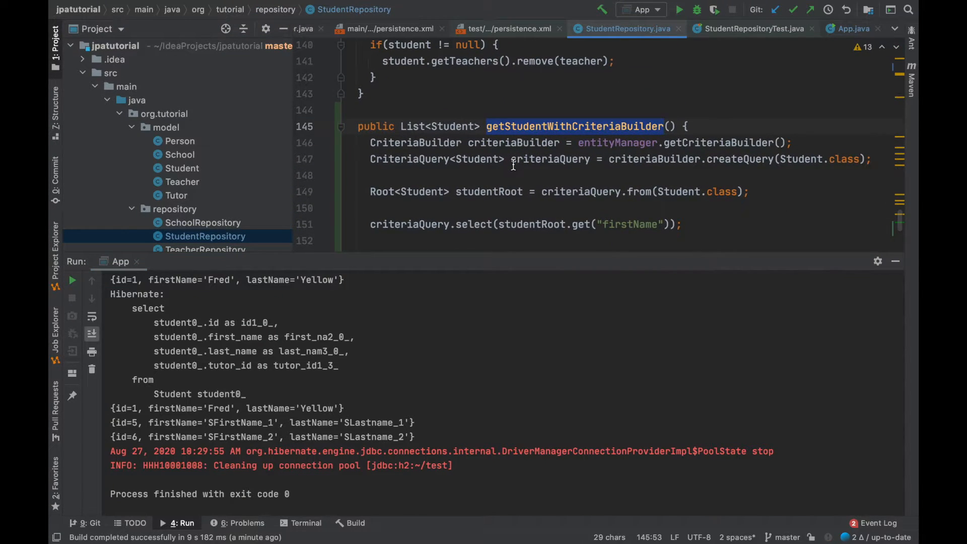
Add criteriaQuery.distinct(true) below the firstName select and begin an orderBy clause
{"action": "scroll", "scroll_direction": "down", "scroll_amount": 3}
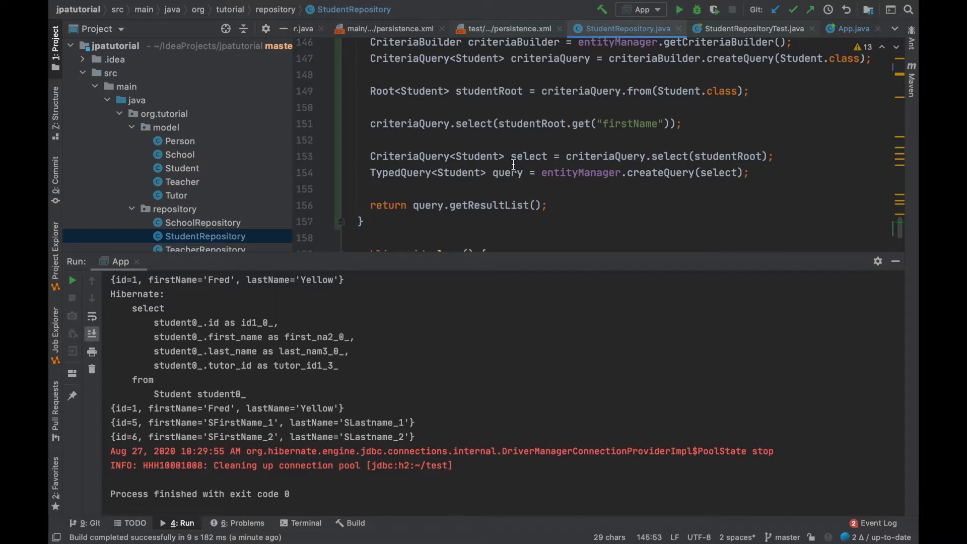
{"action": "double_click", "coordinate": [410, 123]}
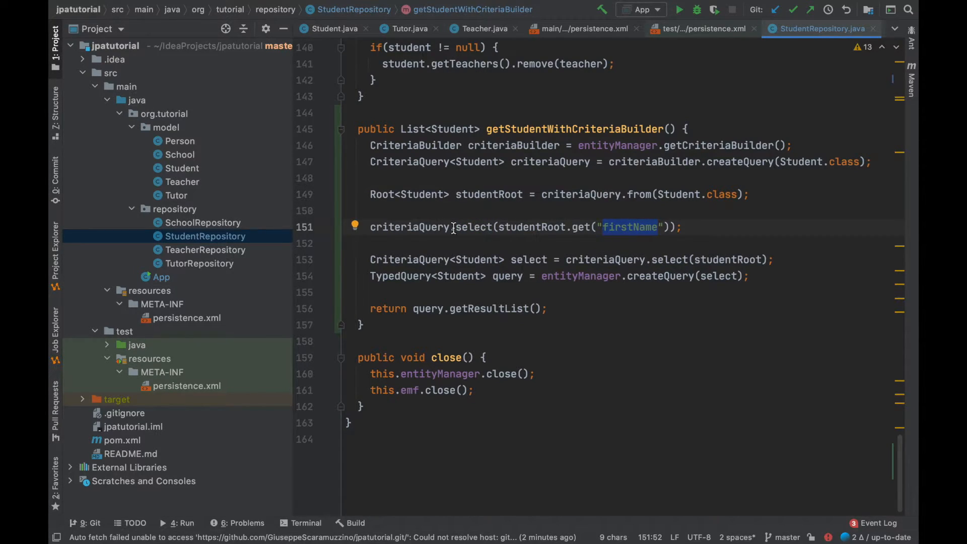
{"action": "type", "text": "criteriaQuery."}
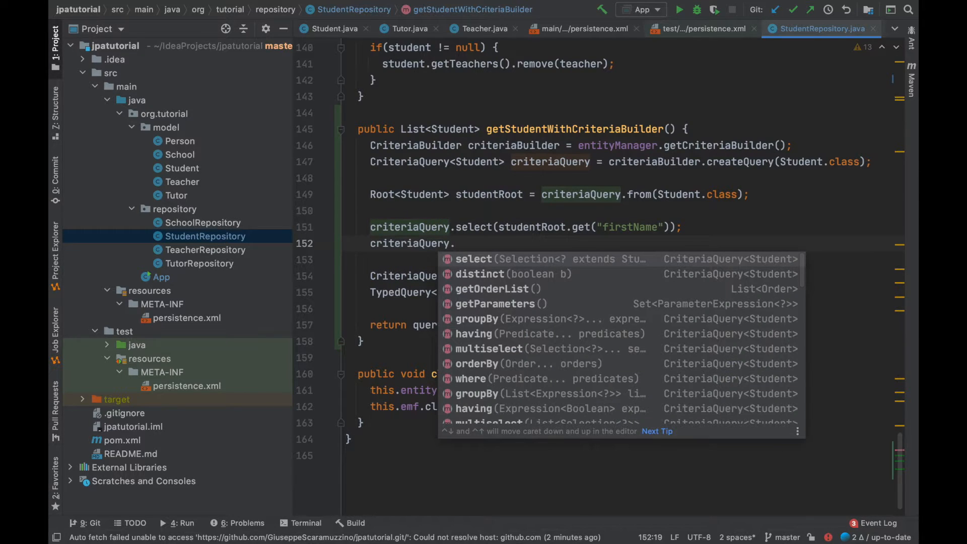
{"action": "left_click", "coordinate": [480, 274]}
{"action": "type", "text": "criteriaQuery.orderBy(O"}
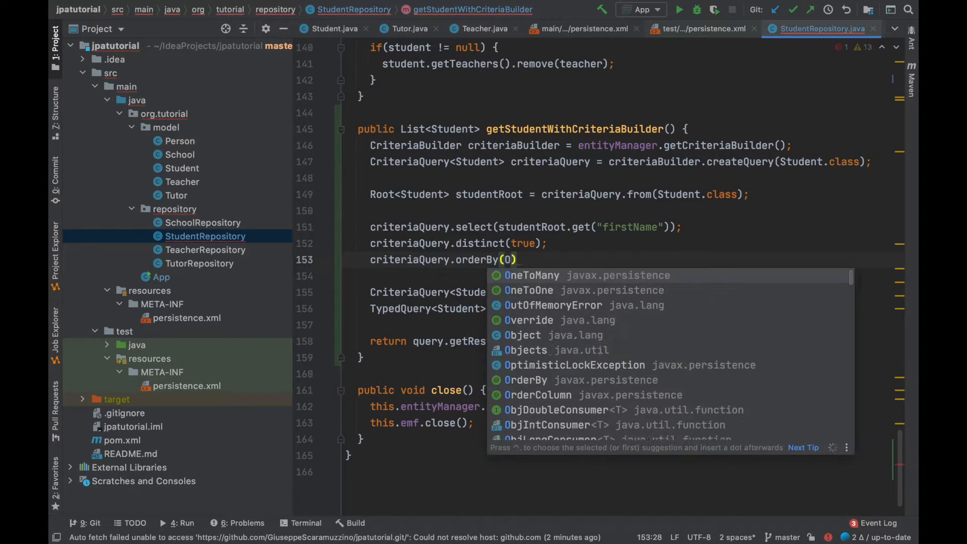
{"action": "type", "text": "st"}
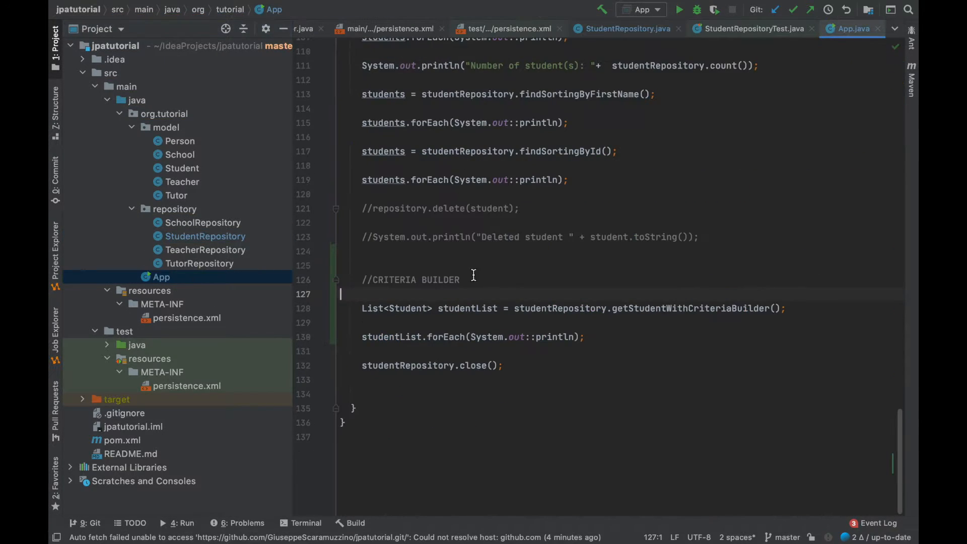
Insert System.out.println("Print Students (Criteria Builder): ") above studentList.forEach
{"action": "type", "text": "System.out.println(\"\");"}
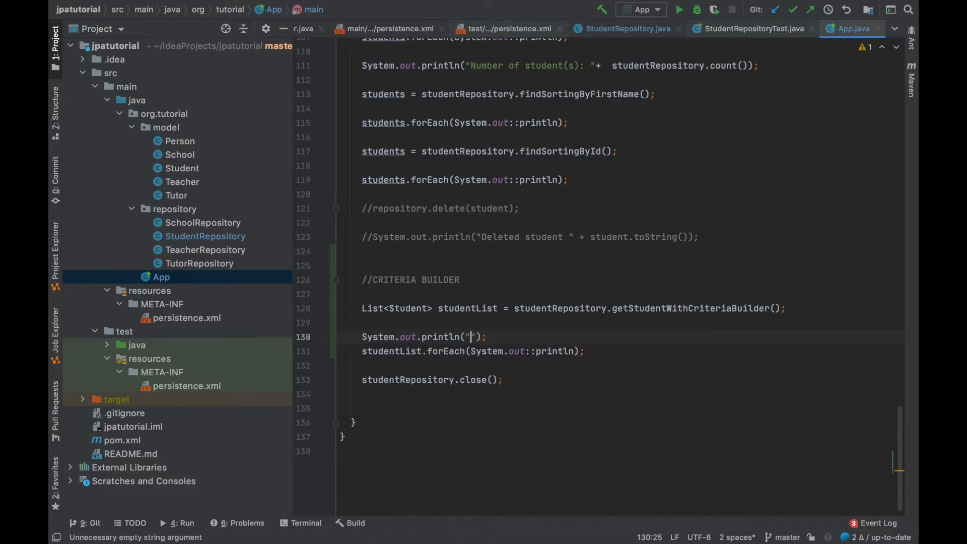
{"action": "type", "text": "Print Students (Criteria Builder):"}
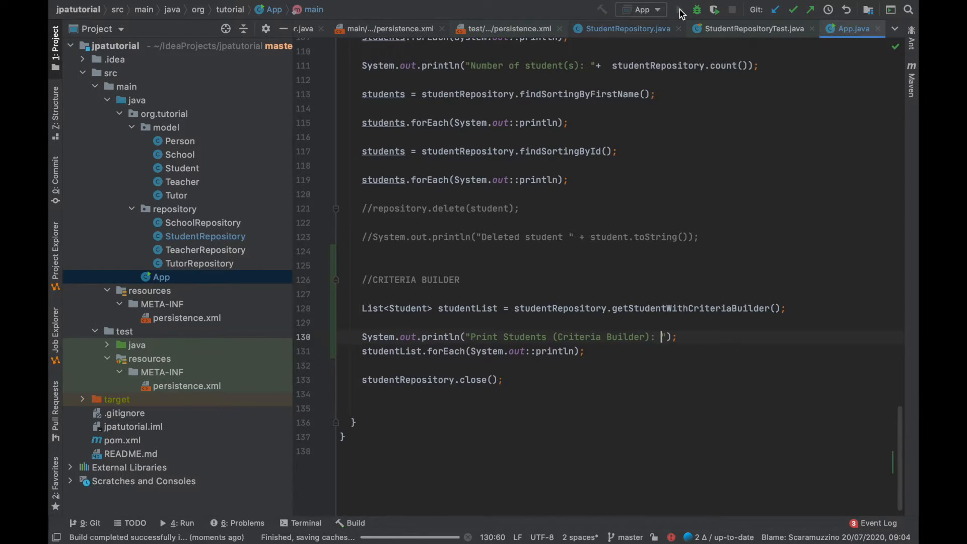
Rerun App, then open StudentRepository.java from the repository package
{"action": "left_click", "coordinate": [697, 9]}
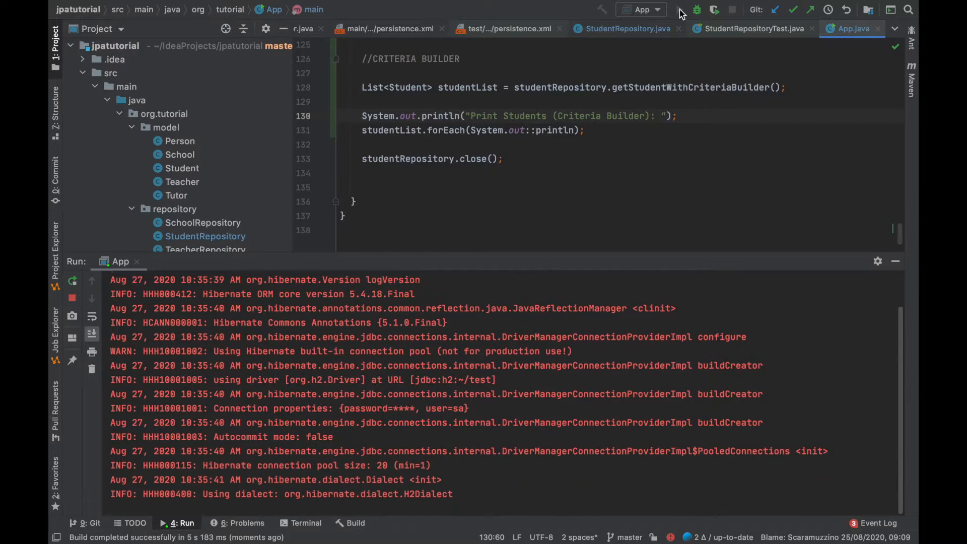
{"action": "left_click", "coordinate": [679, 10]}
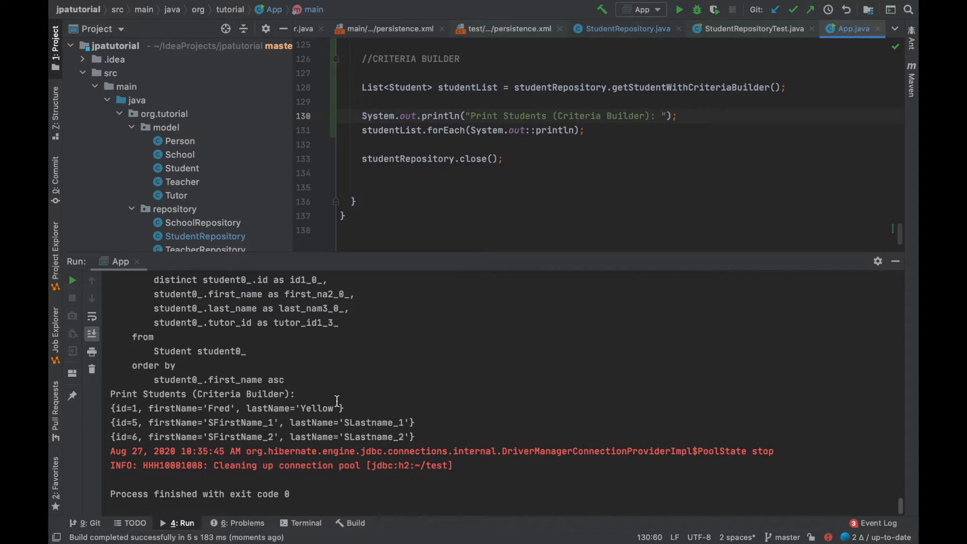
{"action": "left_click", "coordinate": [204, 209]}
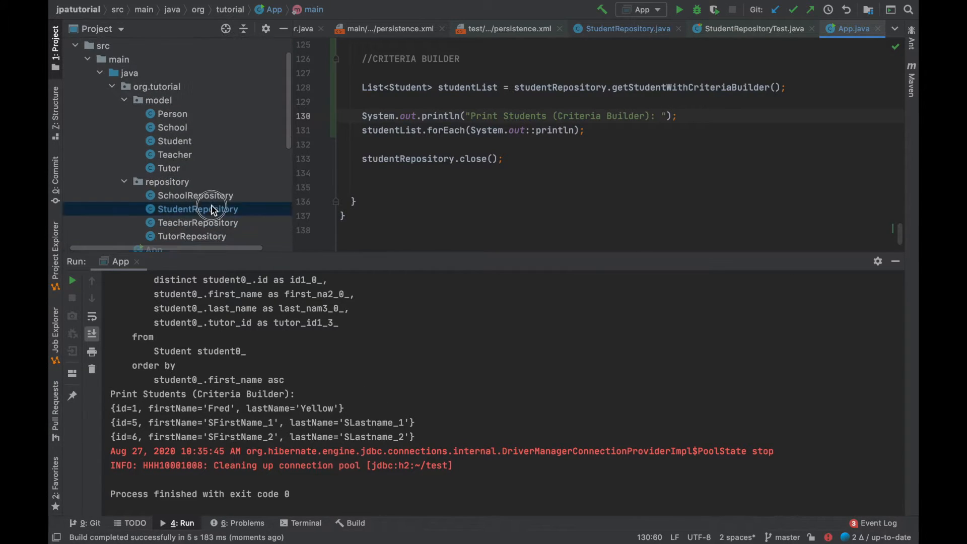
{"action": "double_click", "coordinate": [197, 209]}
{"action": "type", "text": "public"}
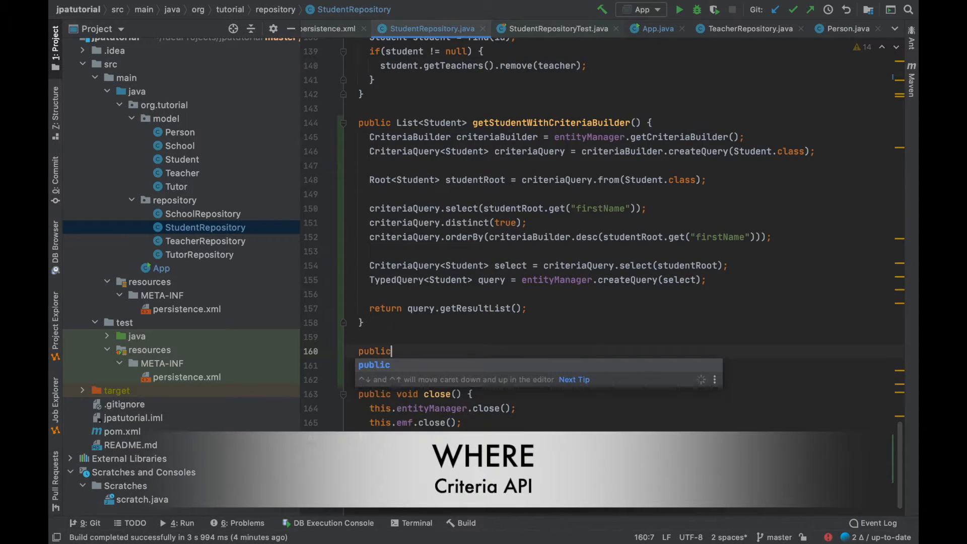
Declare getStudentsWithWHEREFirstName() with a Student CriteriaQuery and a Root from Student.class
{"action": "type", "text": "List<Student> getSt"}
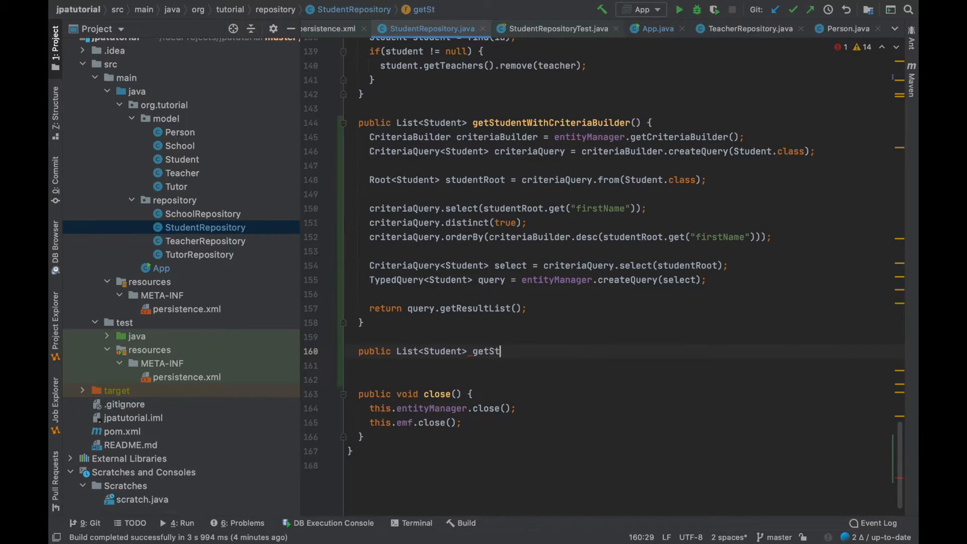
{"action": "type", "text": "udentsWithW"}
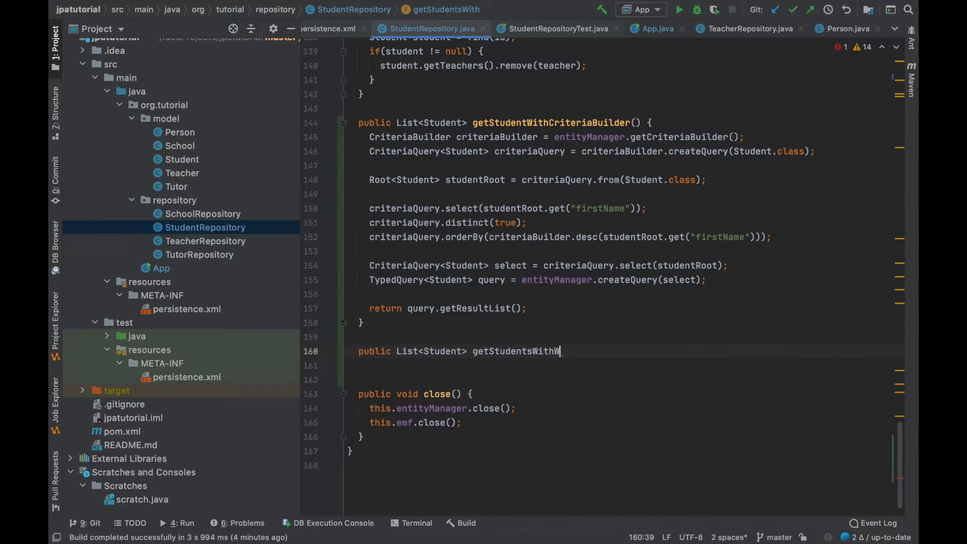
{"action": "type", "text": "HERE"}
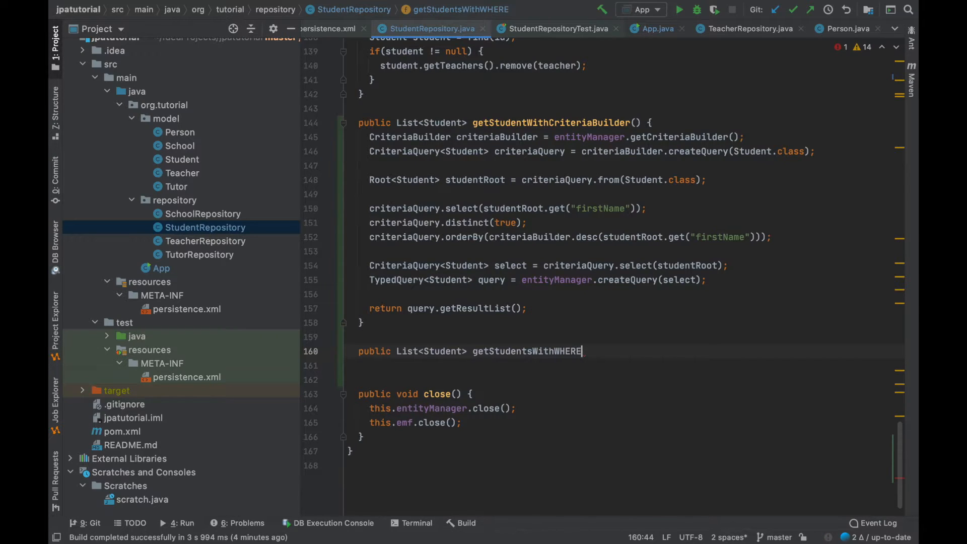
{"action": "type", "text": "FirstName"}
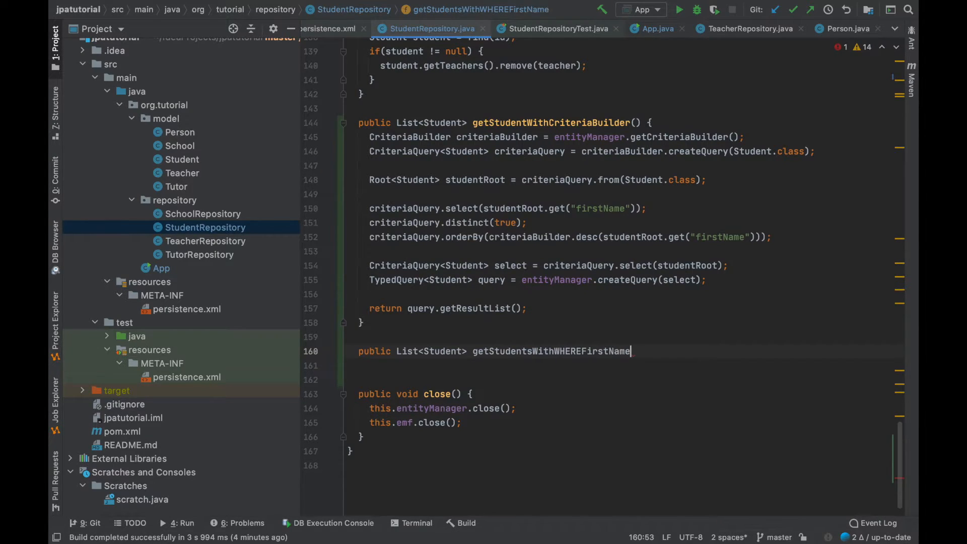
{"action": "type", "text": "() {"}
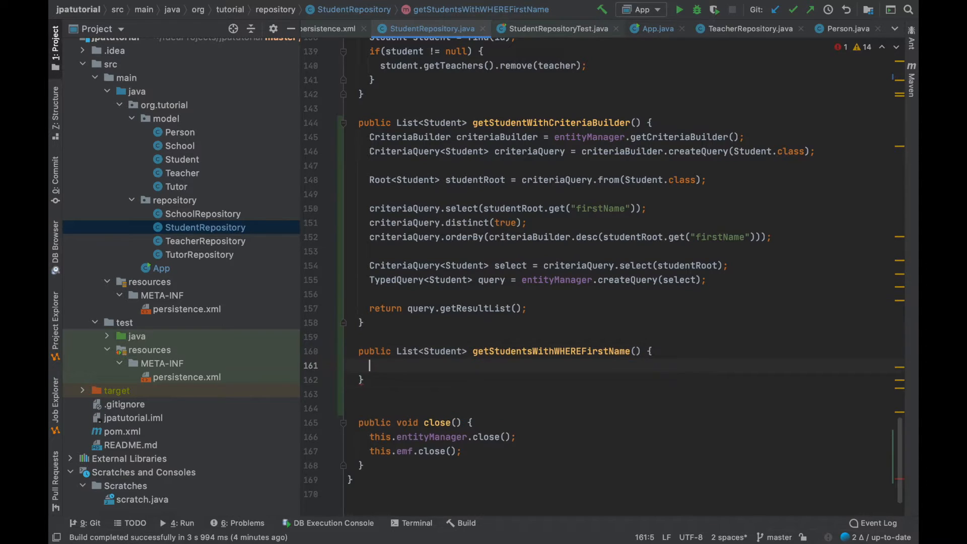
{"action": "type", "text": "entityManager.getCriteriaBuilder();"}
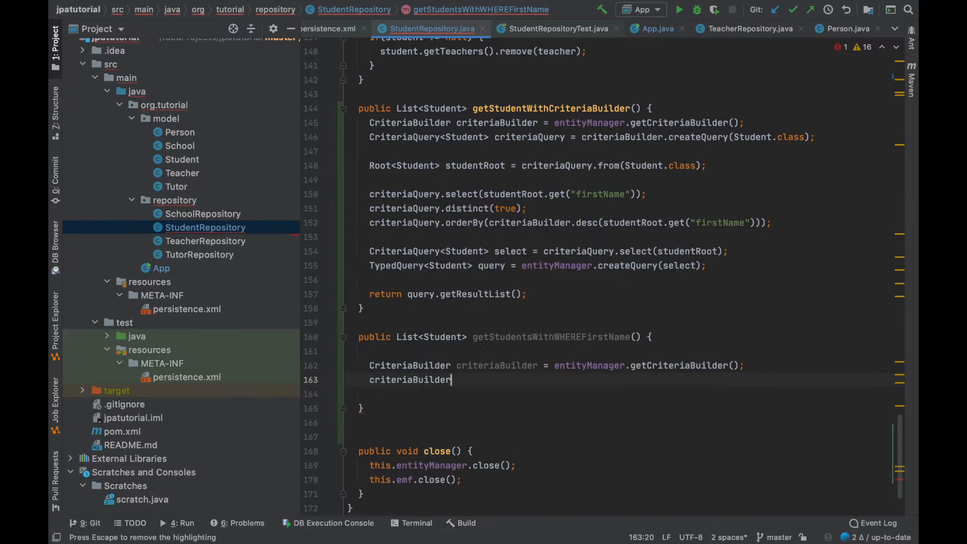
{"action": "type", "text": ".cr"}
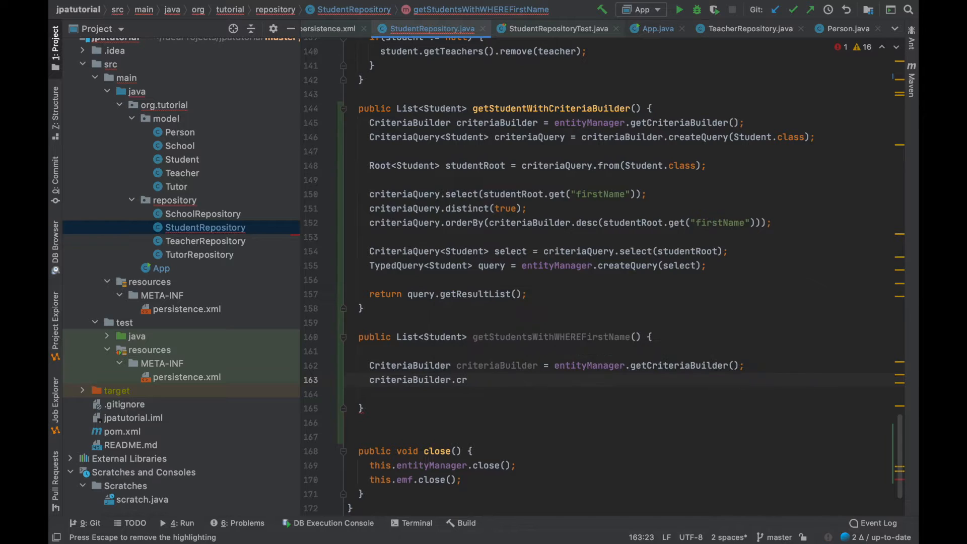
{"action": "type", "text": "eateQuery(Student.class);"}
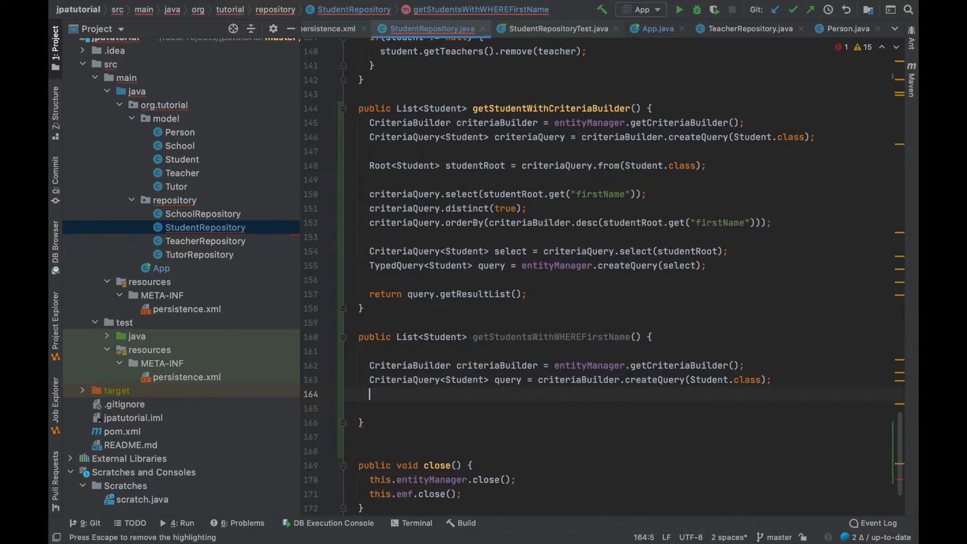
{"action": "type", "text": "query."}
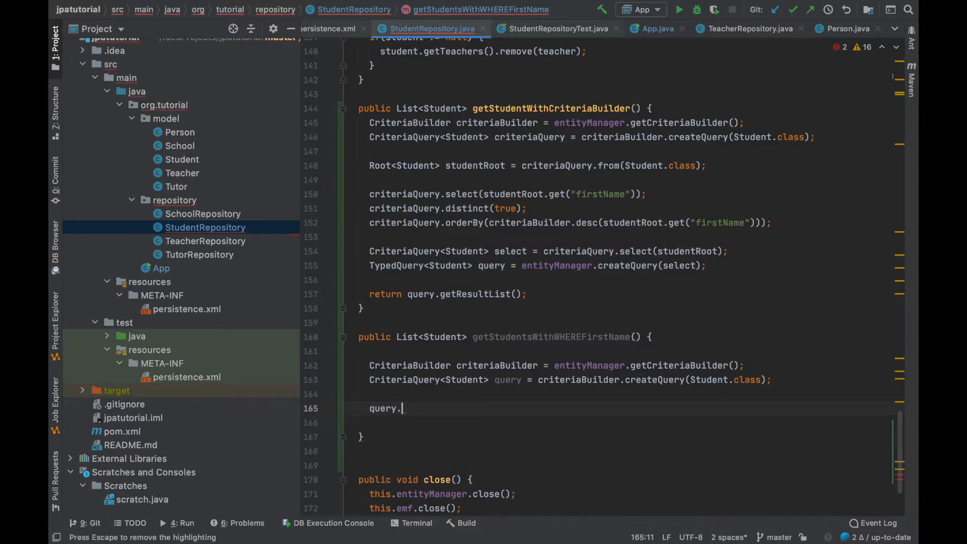
{"action": "type", "text": "from(s"}
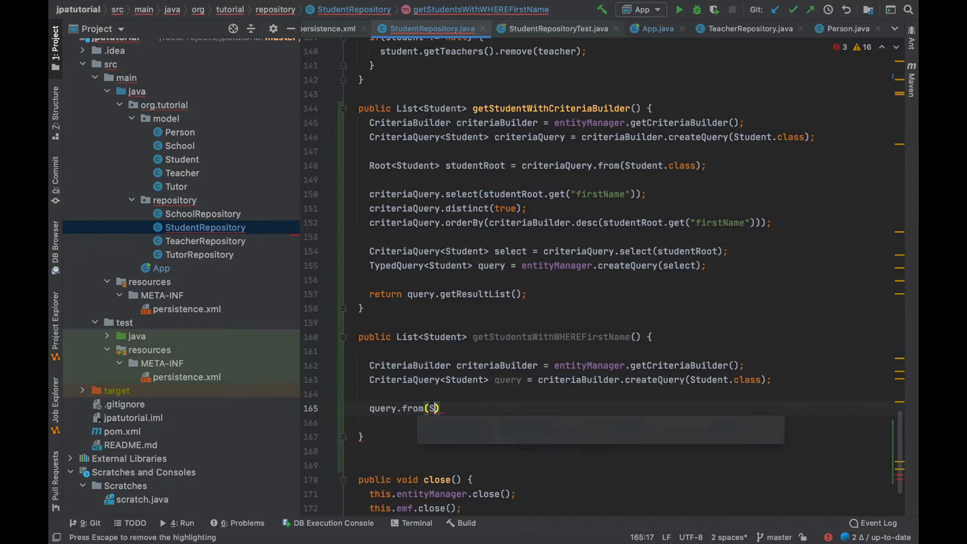
{"action": "type", "text": "Student.class);"}
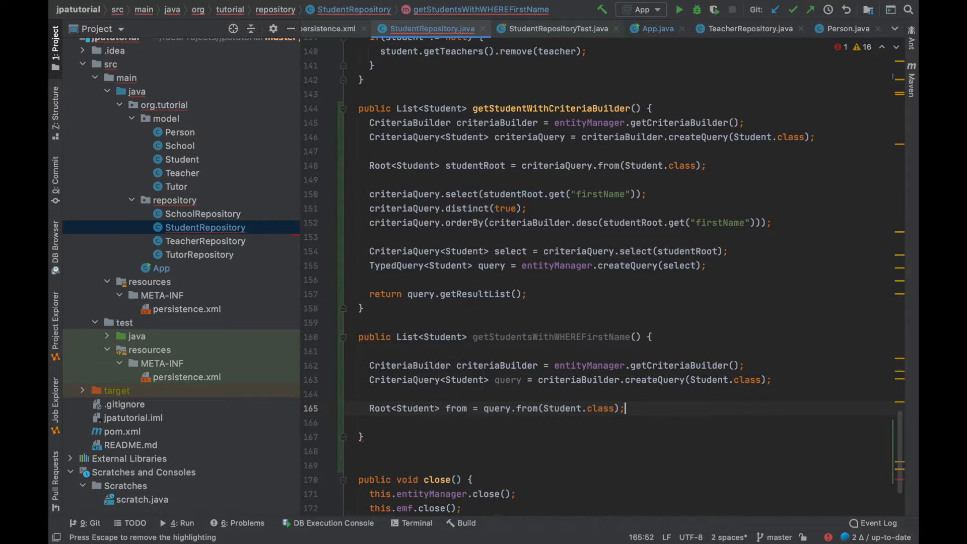
Build firstNameList with Arrays.asList(new String[] {"SFirstName_1", "SFirstName_2"})
{"action": "type", "text": "L"}
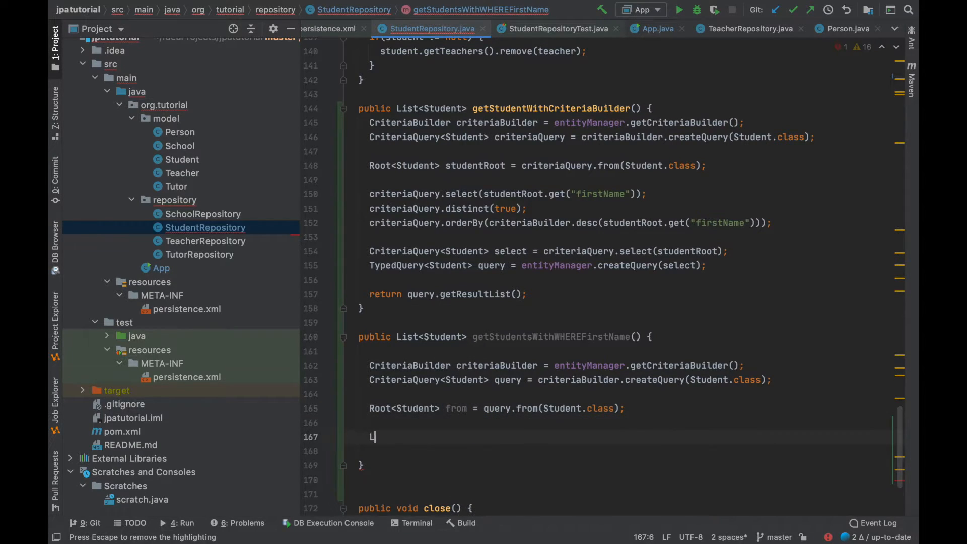
{"action": "type", "text": "List"}
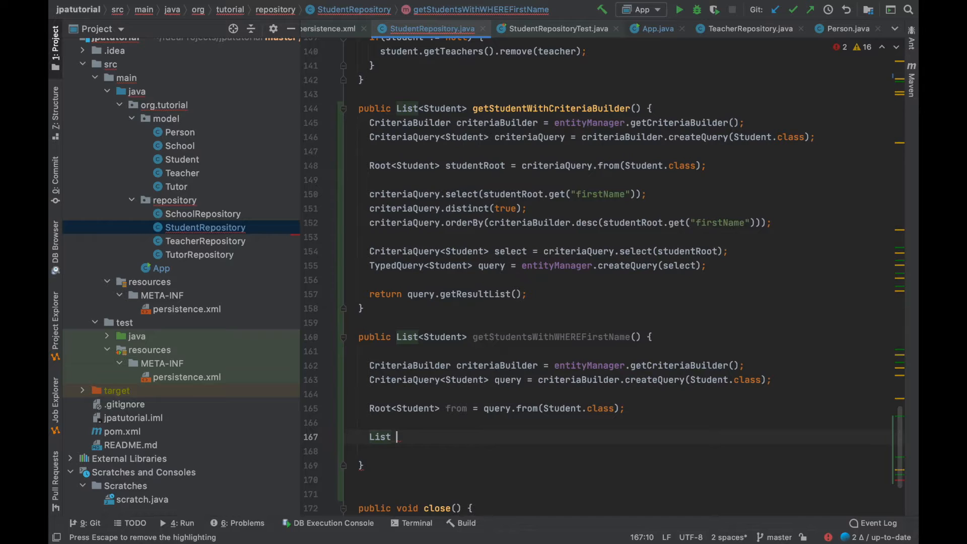
{"action": "type", "text": "first"}
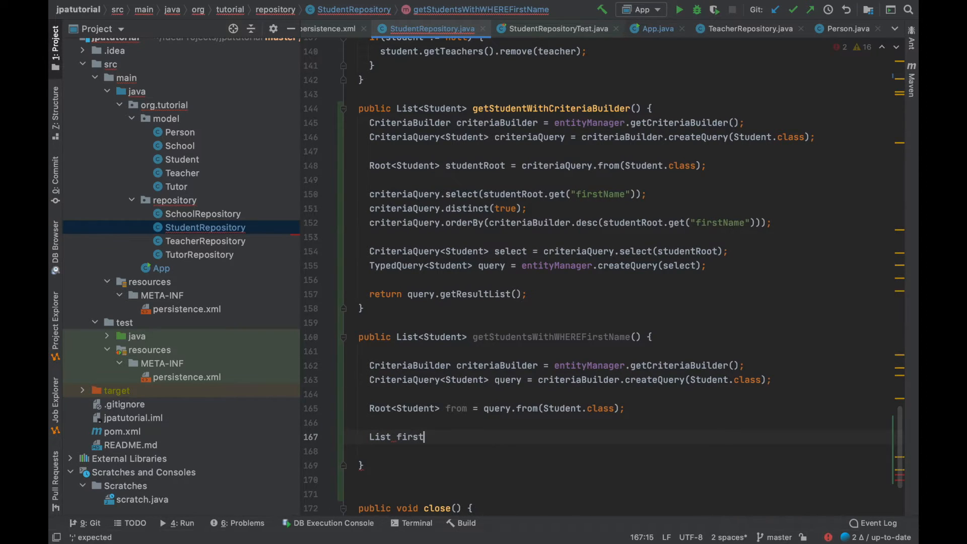
{"action": "type", "text": "NameList = {}"}
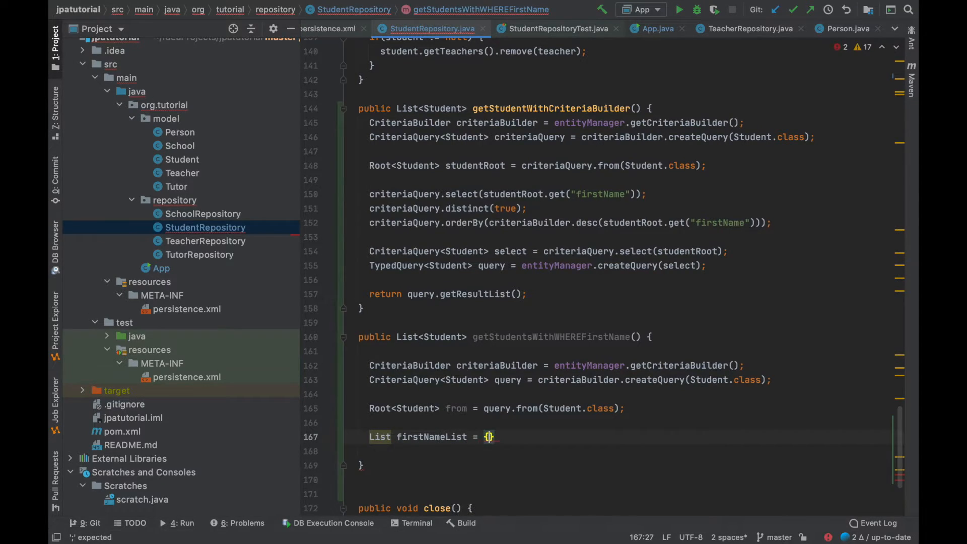
{"action": "type", "text": "Arrays.asList("}
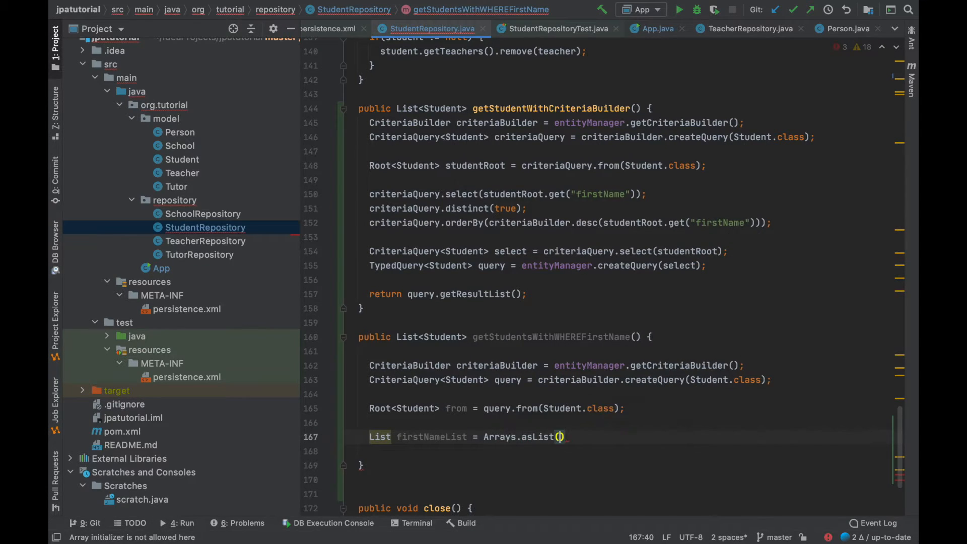
{"action": "type", "text": "new s"}
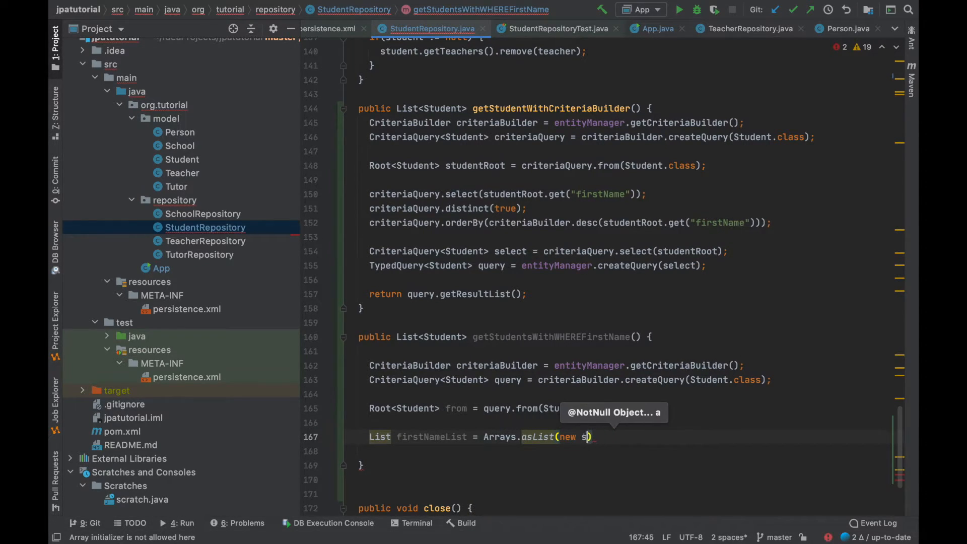
{"action": "type", "text": "tring"}
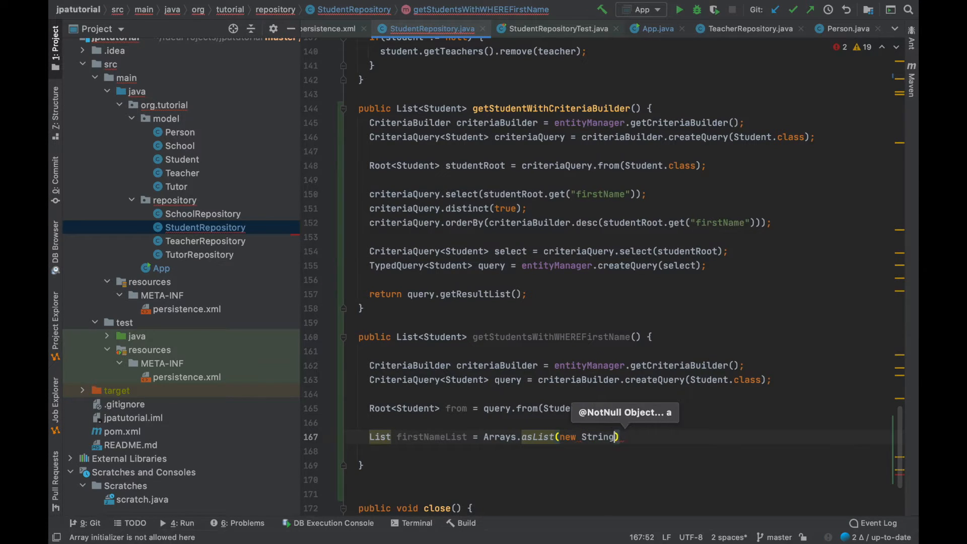
{"action": "type", "text": "[]"}
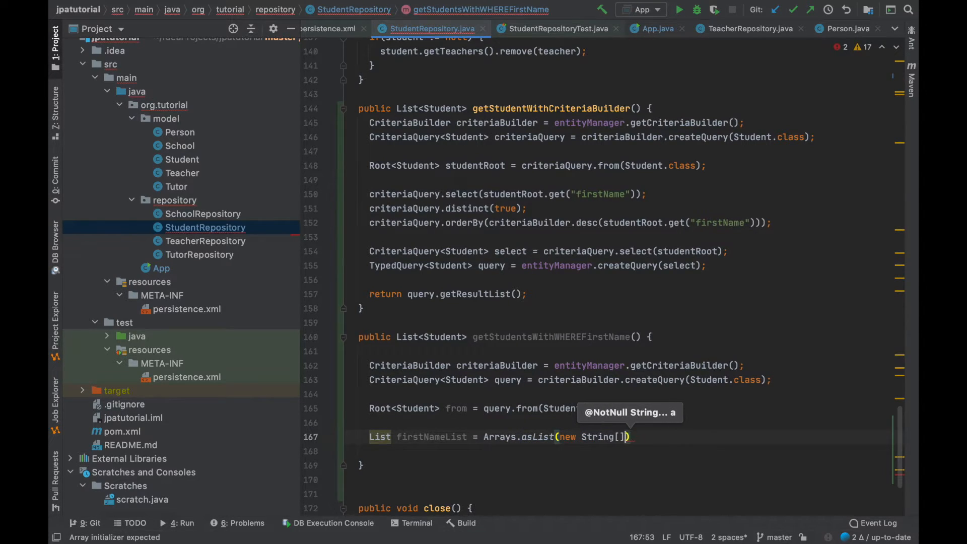
{"action": "type", "text": "{\"S"}
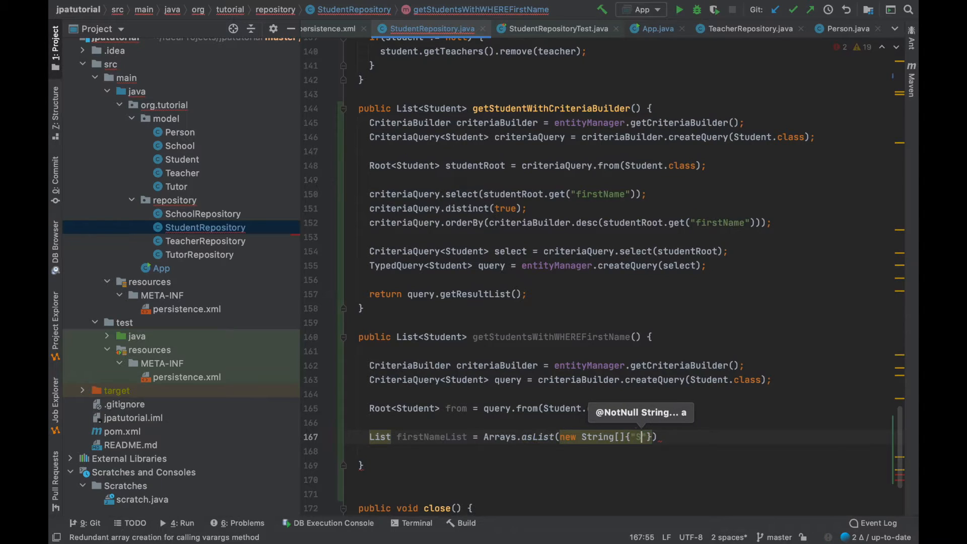
{"action": "type", "text": "FirstName_1\",\""}
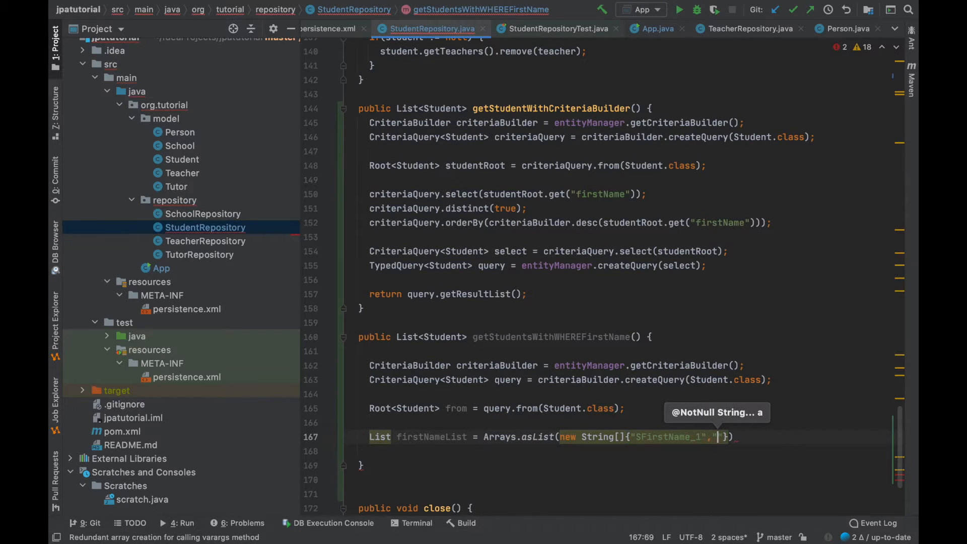
{"action": "type", "text": "SFirstName_2"}
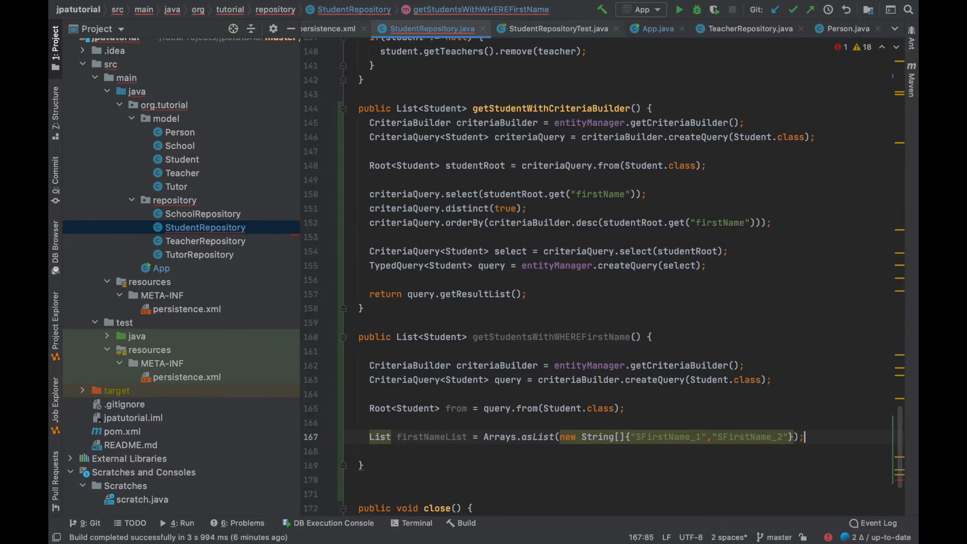
Create Expression exp on firstName and Predicate in = exp.in(firstNameList)
{"action": "type", "text": "f"}
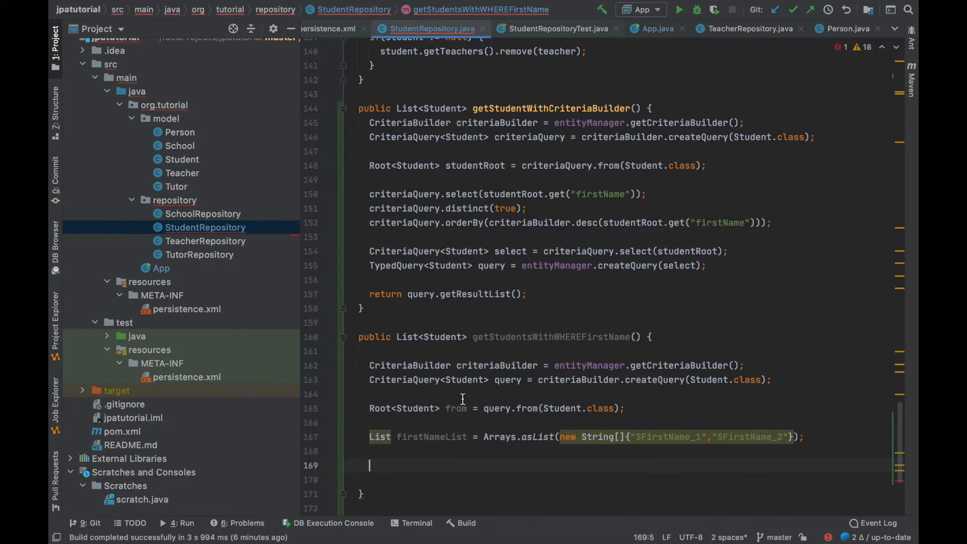
{"action": "type", "text": "from.get(\"firstN\""}
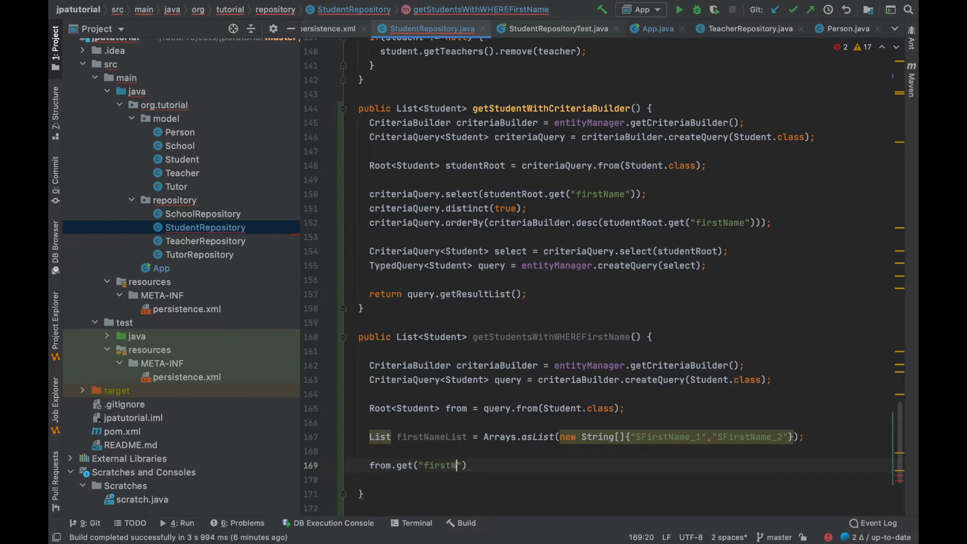
{"action": "type", "text": "firstName"}
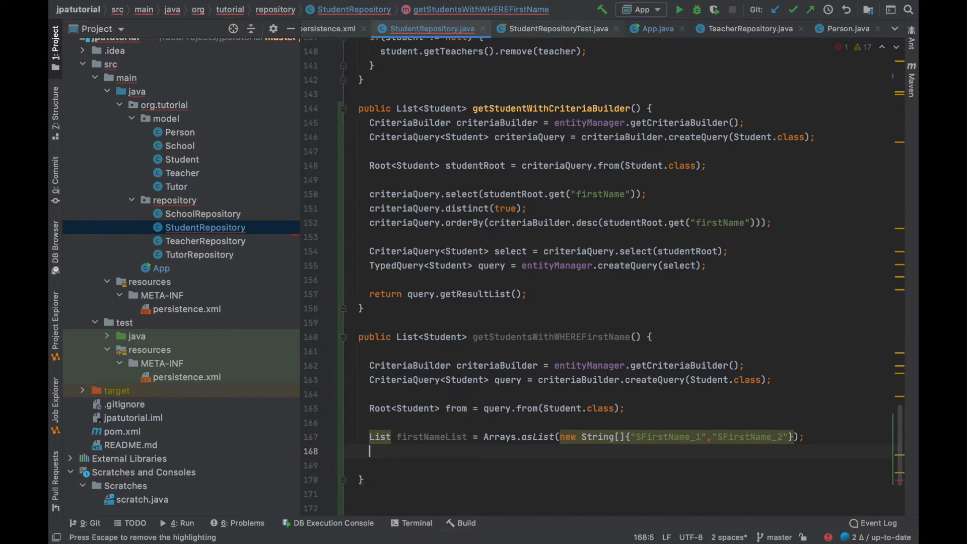
{"action": "type", "text": "Expression<String> exp ="}
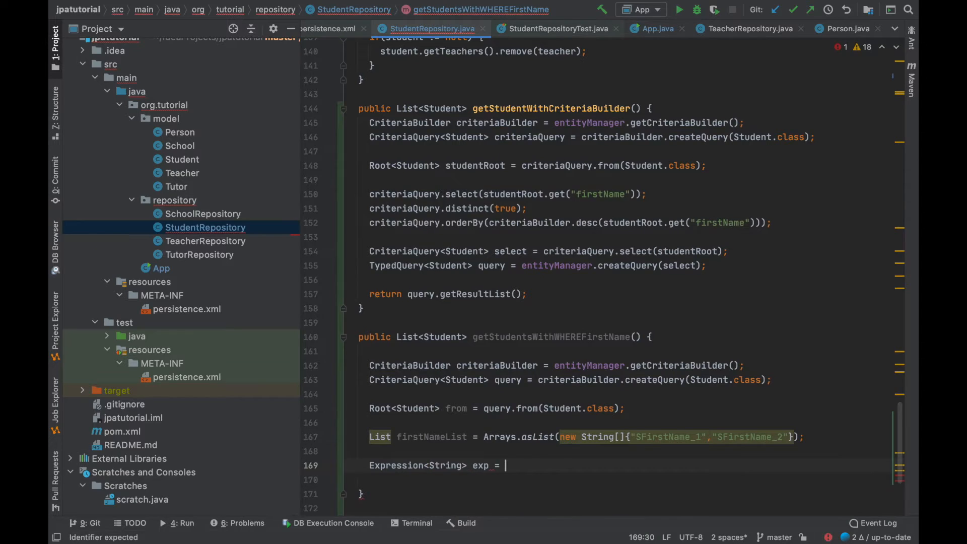
{"action": "type", "text": "from.get(\"\""}
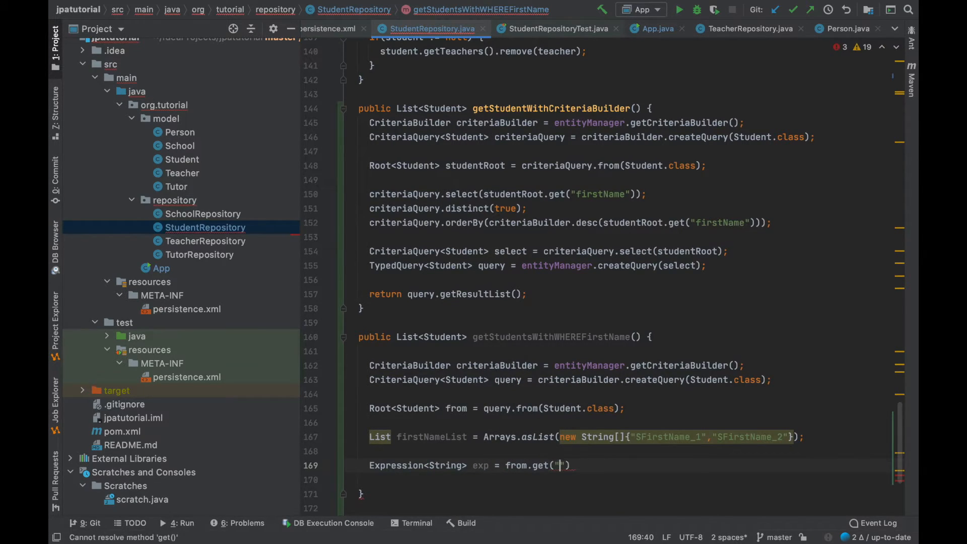
{"action": "type", "text": "firstName\");"}
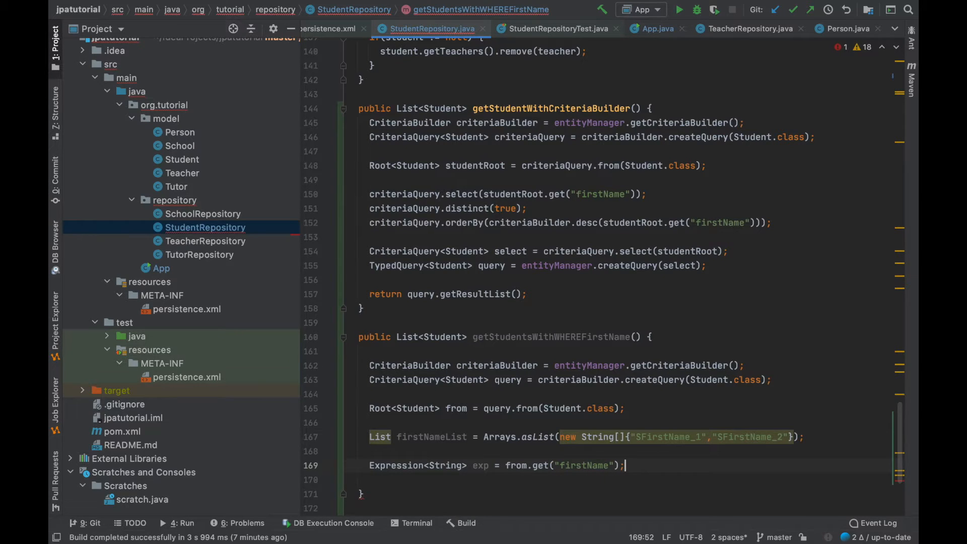
{"action": "type", "text": "exp."}
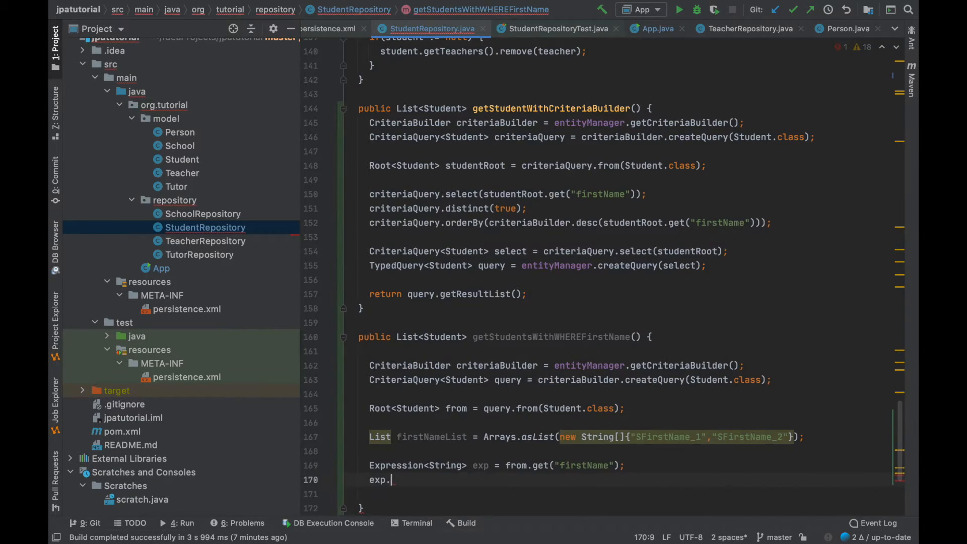
{"action": "type", "text": "in(firstNameList);"}
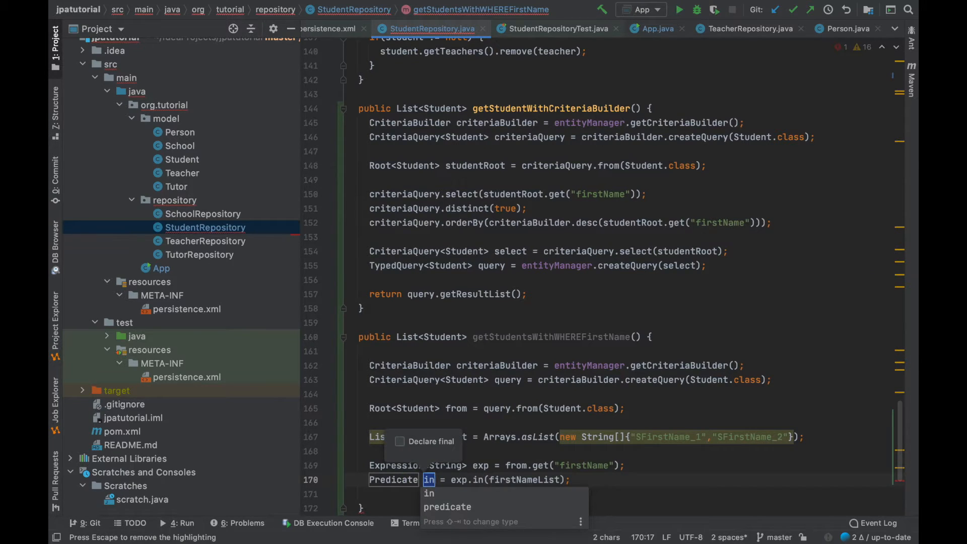
{"action": "type", "text": "c"}
{"action": "left_click", "coordinate": [627, 493]}
{"action": "type", "text": "query.where(in);"}
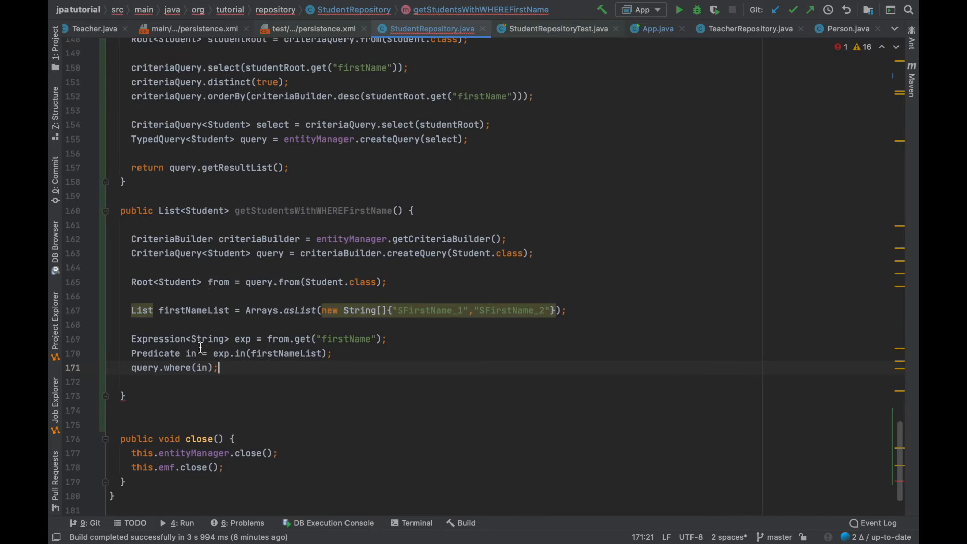
Add query.select(from), a TypedQuery via entityManager.createQuery(select), and return query1.getResultList()
{"action": "key", "text": "enter"}
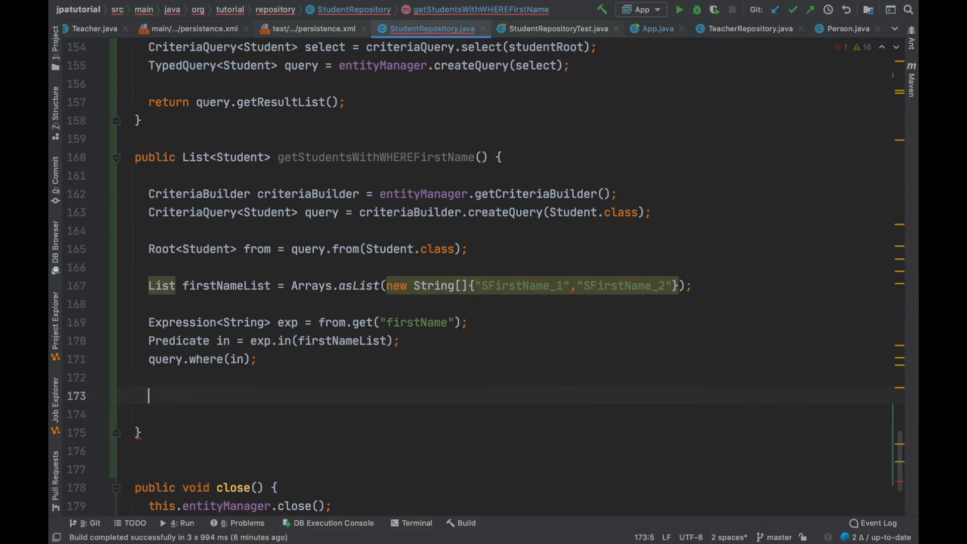
{"action": "type", "text": "query."}
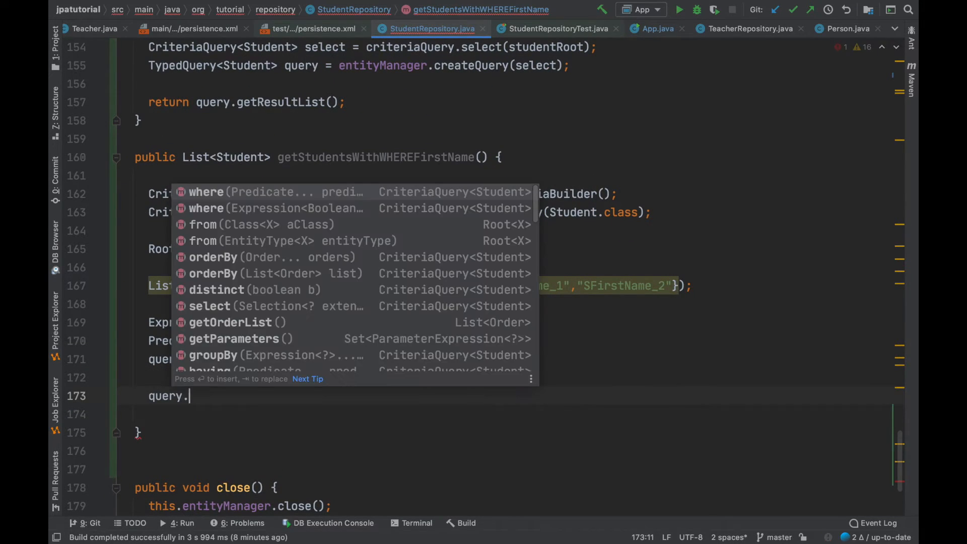
{"action": "type", "text": "select(from);"}
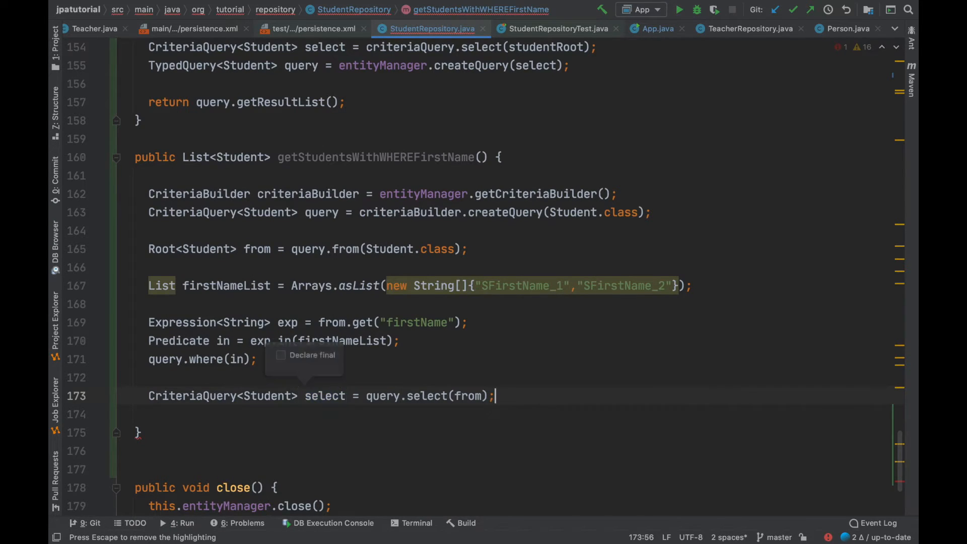
{"action": "type", "text": "entityManager"}
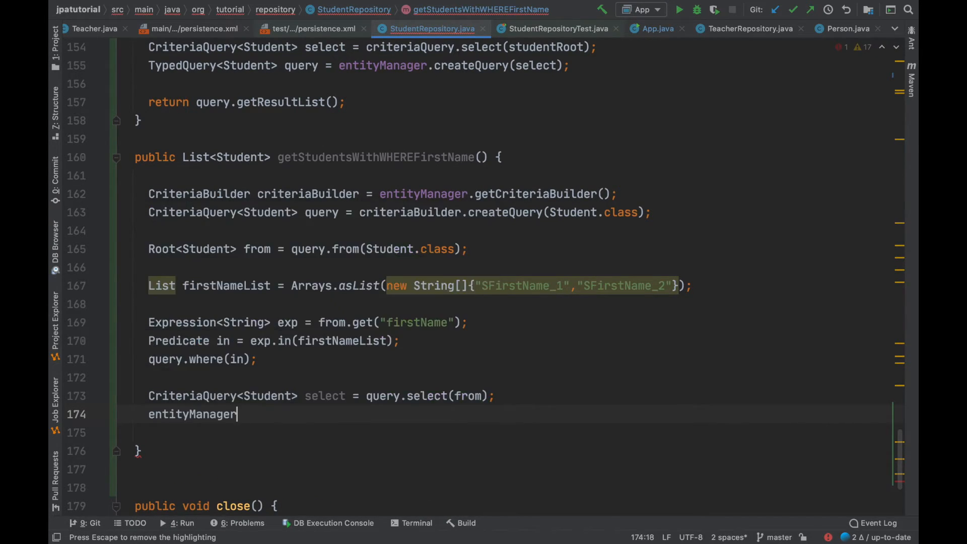
{"action": "type", "text": ".cri"}
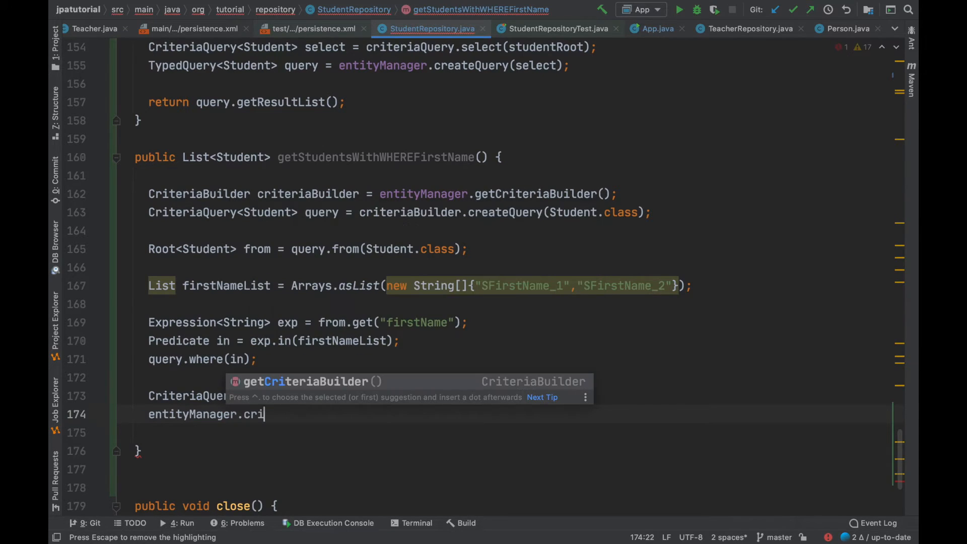
{"action": "type", "text": "a"}
{"action": "left_click", "coordinate": [513, 451]}
{"action": "type", "text": "return query1.ge"}
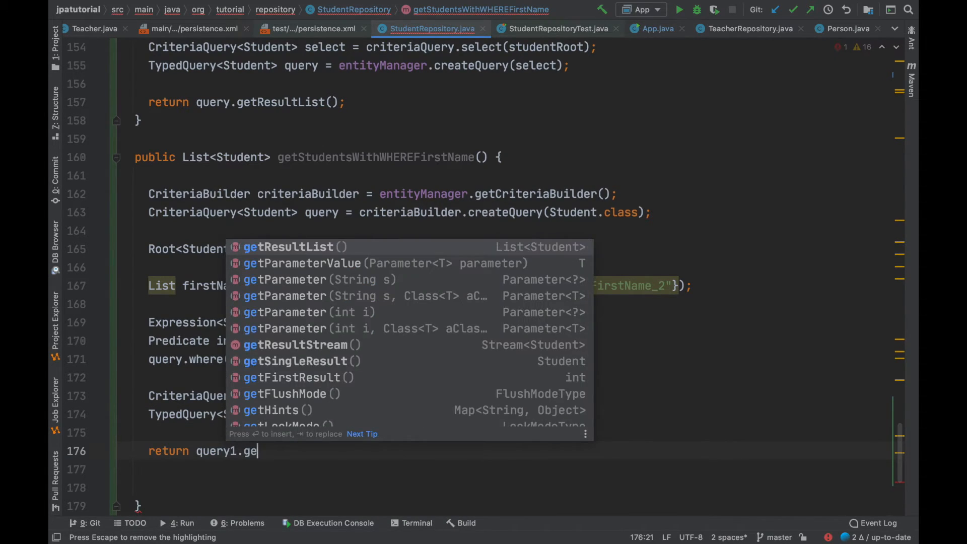
{"action": "left_click", "coordinate": [288, 247]}
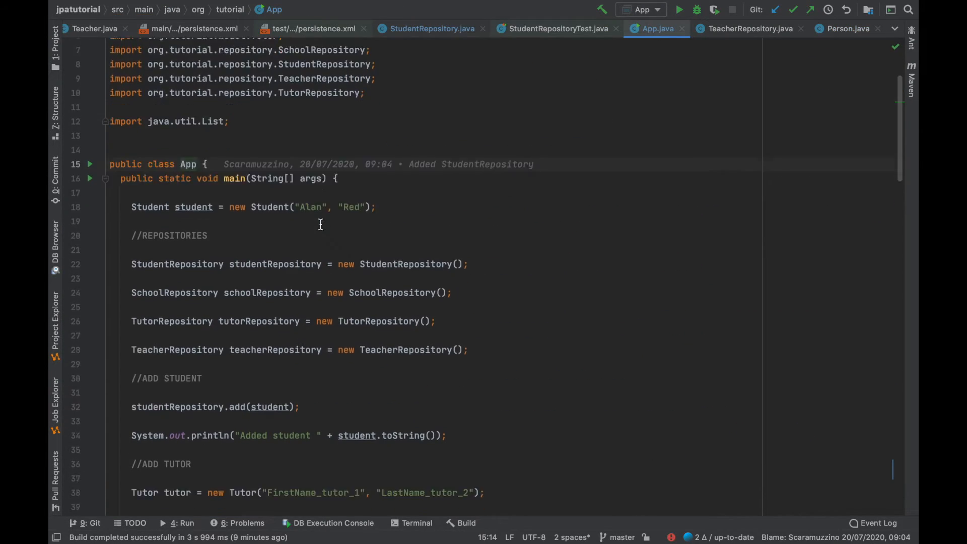
Store getStudentsWithWHEREFirstName() in List<Student> studentListWhere and print each under a WHERE heading
{"action": "scroll", "scroll_direction": "down", "scroll_amount": 3}
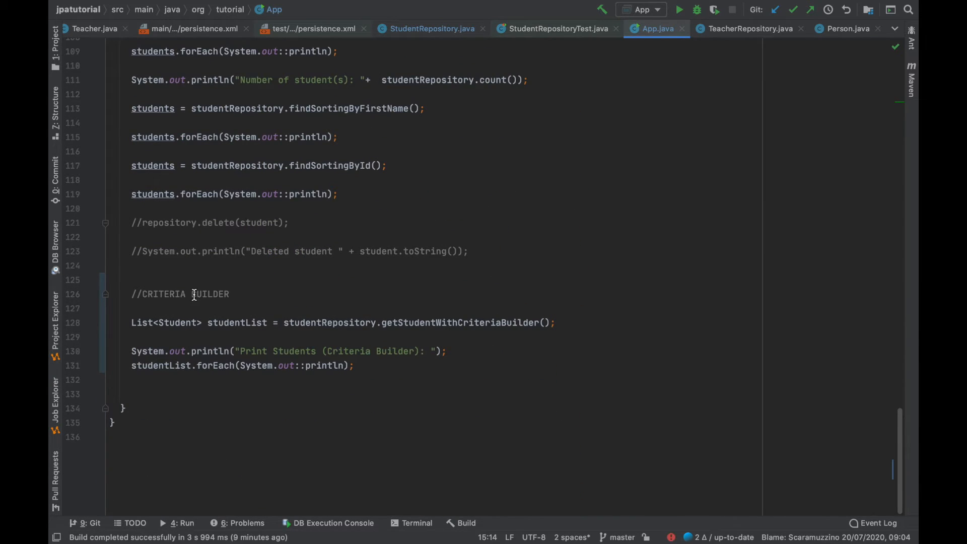
{"action": "key", "text": "enter"}
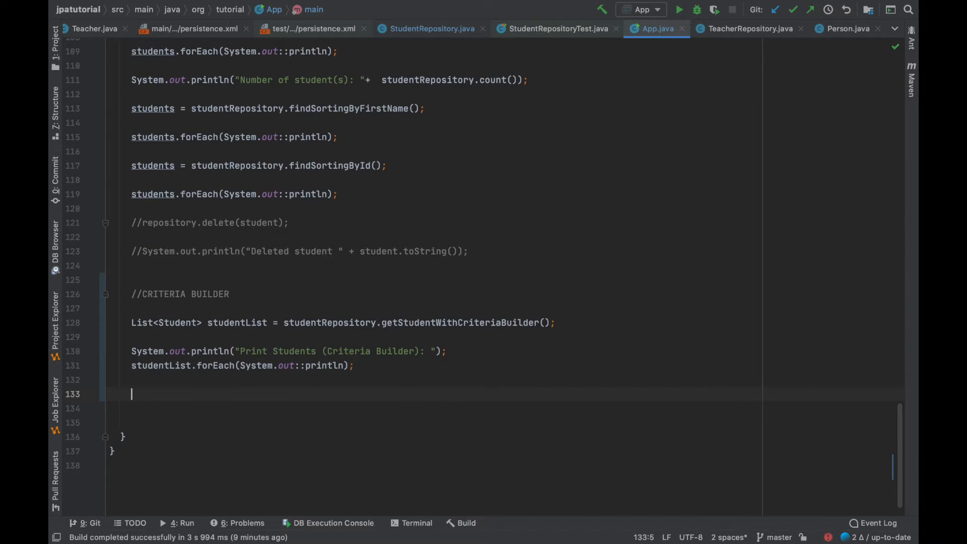
{"action": "type", "text": "List<Student>"}
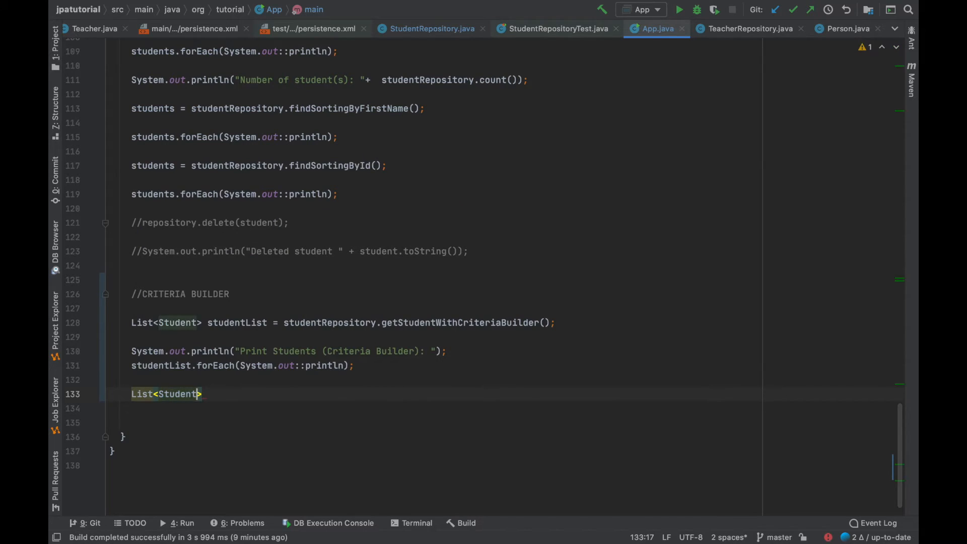
{"action": "type", "text": "stu"}
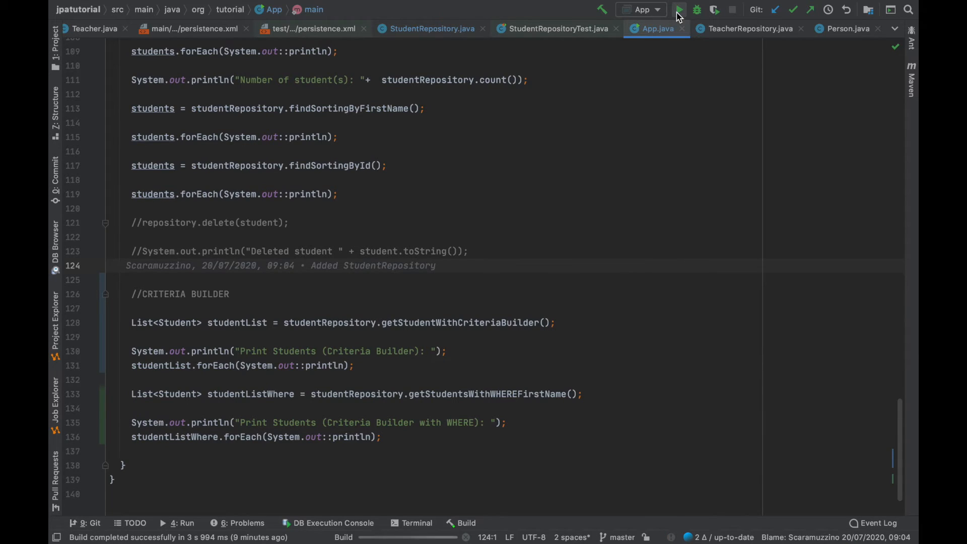
Run App and check the console shows only SFirstName_2 and SFirstName_1
{"action": "left_click", "coordinate": [677, 9]}
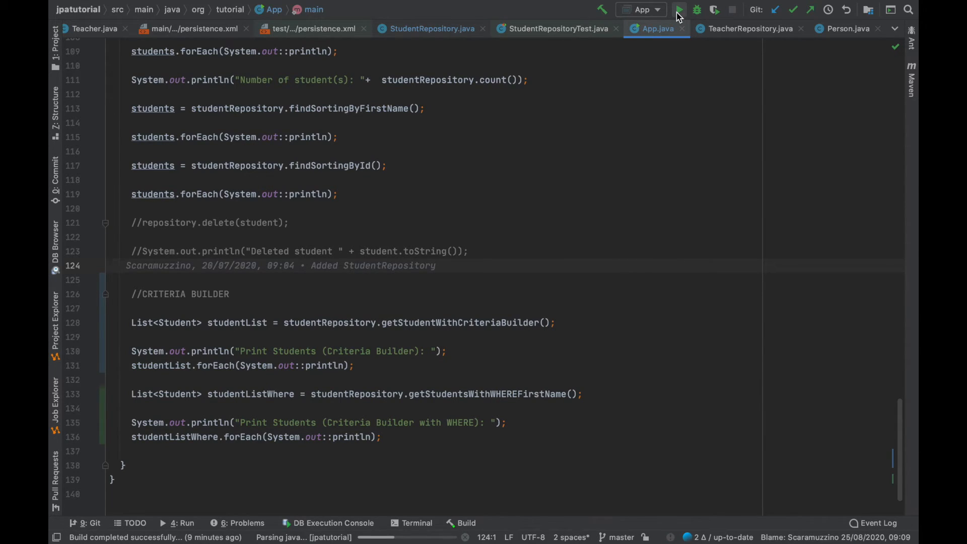
{"action": "left_click", "coordinate": [678, 9]}
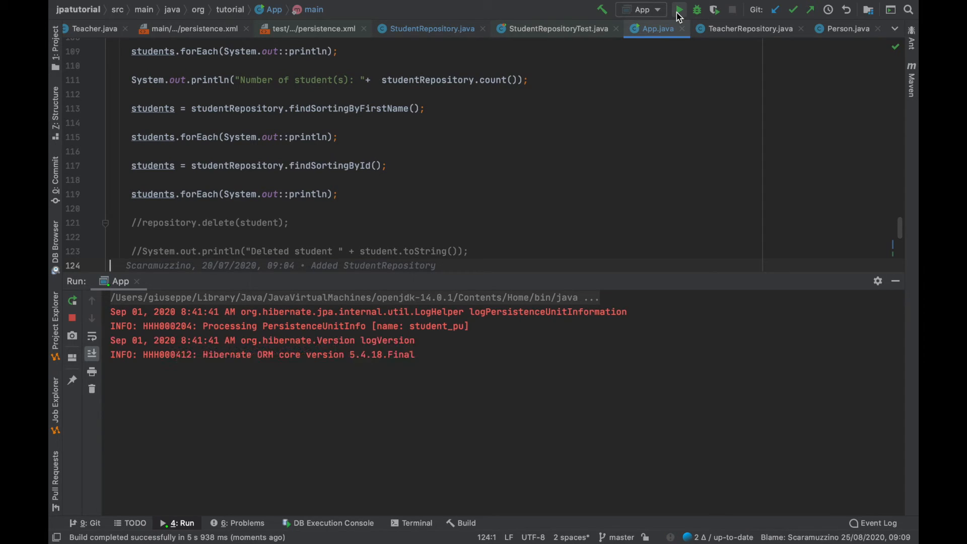
{"action": "left_click", "coordinate": [677, 9]}
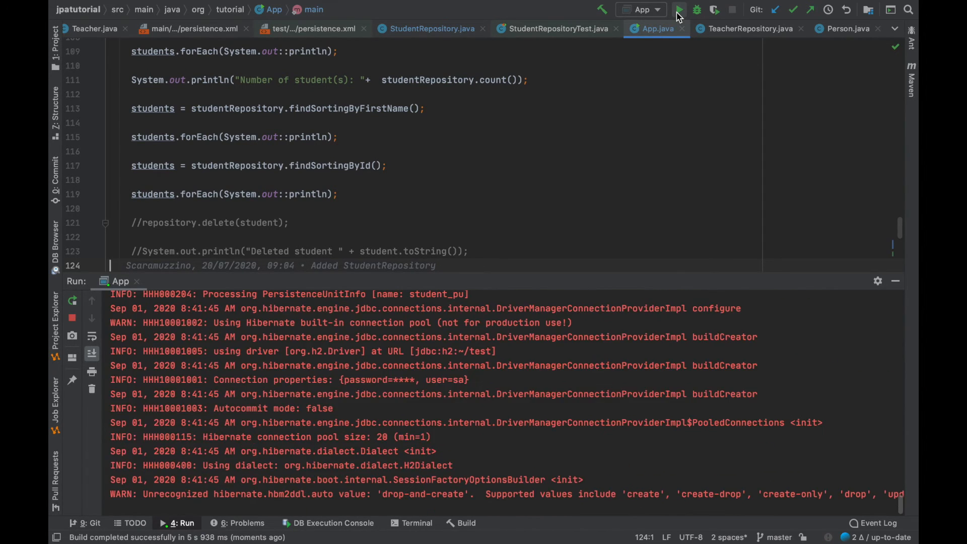
{"action": "left_click", "coordinate": [678, 9]}
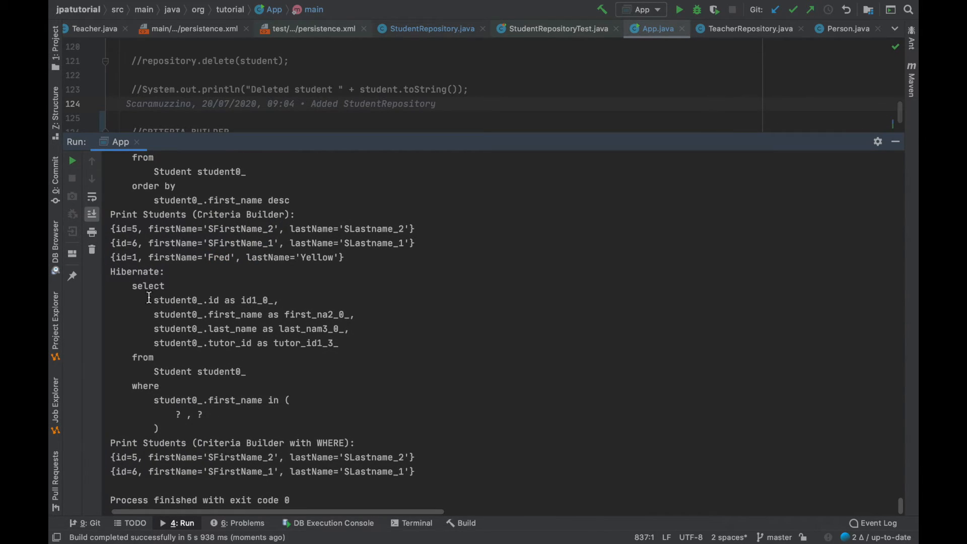
{"action": "mouse_move", "coordinate": [162, 362]}
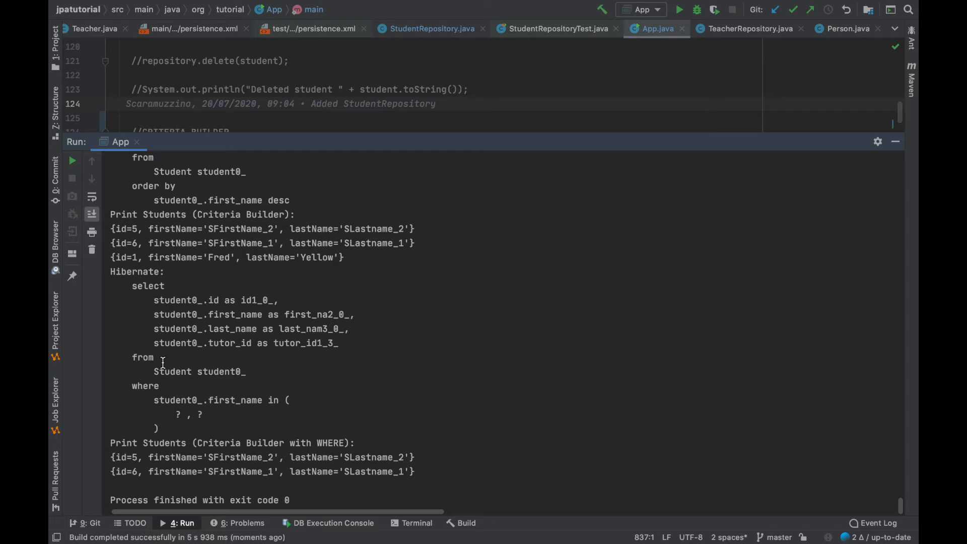
{"action": "mouse_move", "coordinate": [142, 385]}
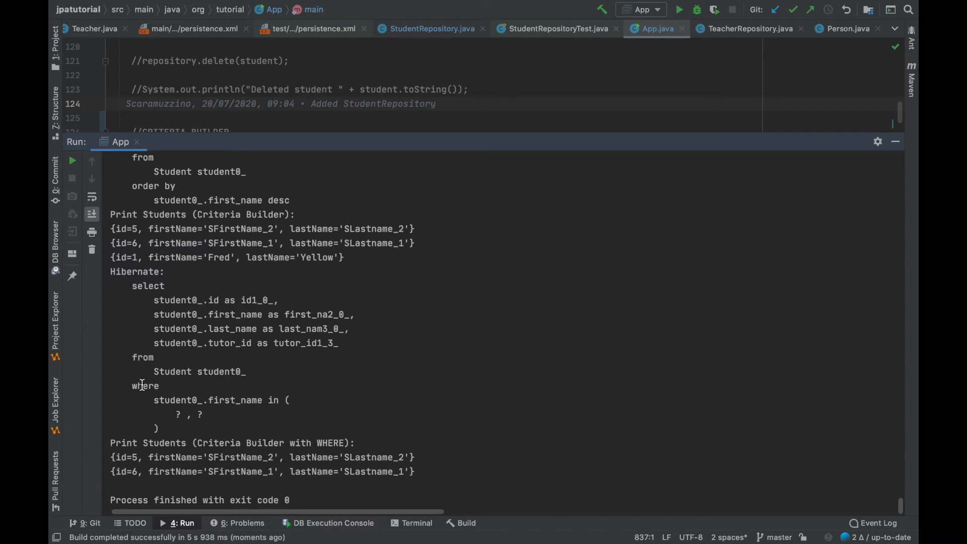
{"action": "double_click", "coordinate": [241, 471]}
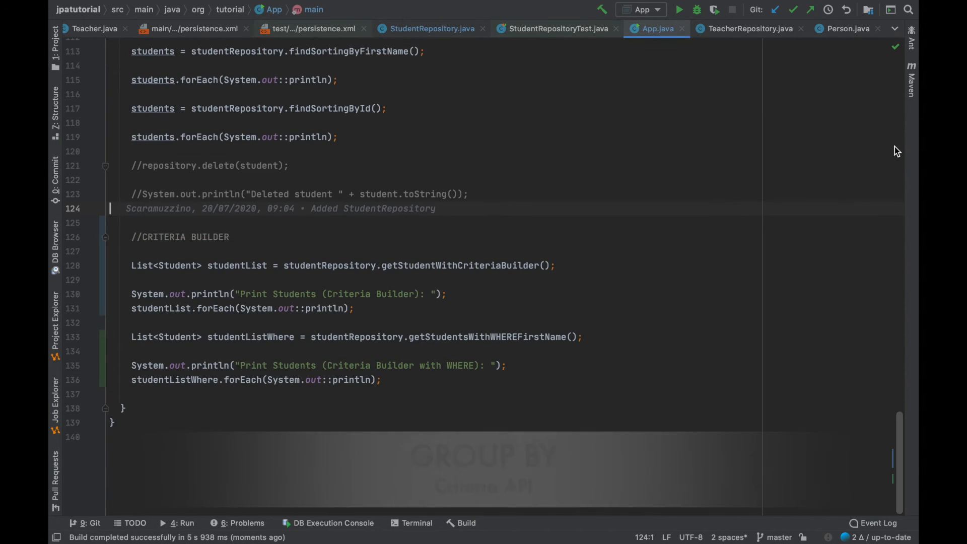
End main with studentRepository.close() and add query.groupBy(from.get("lastName")) to the WHERE query
{"action": "type", "text": "studentRepository.c"}
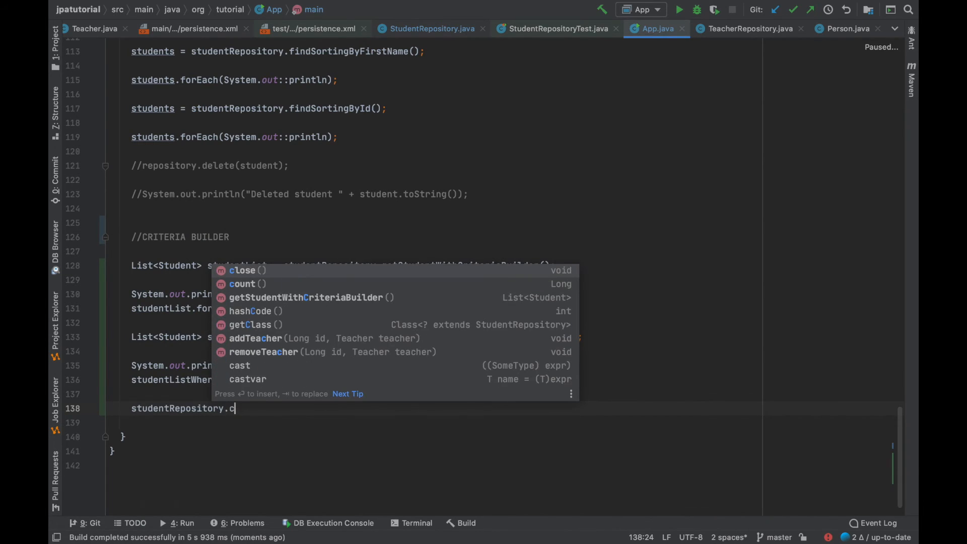
{"action": "left_click", "coordinate": [242, 270]}
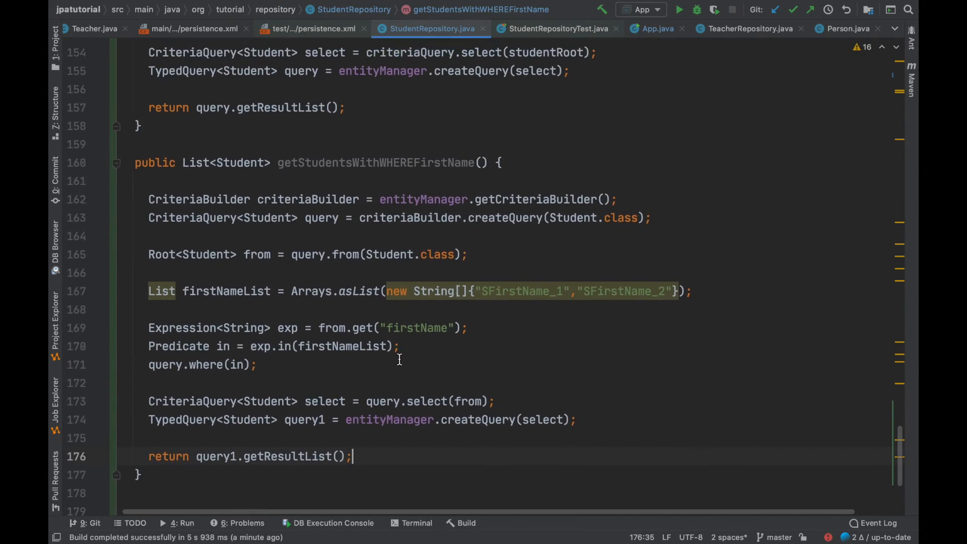
{"action": "type", "text": "query.groupBy(from.get(\""}
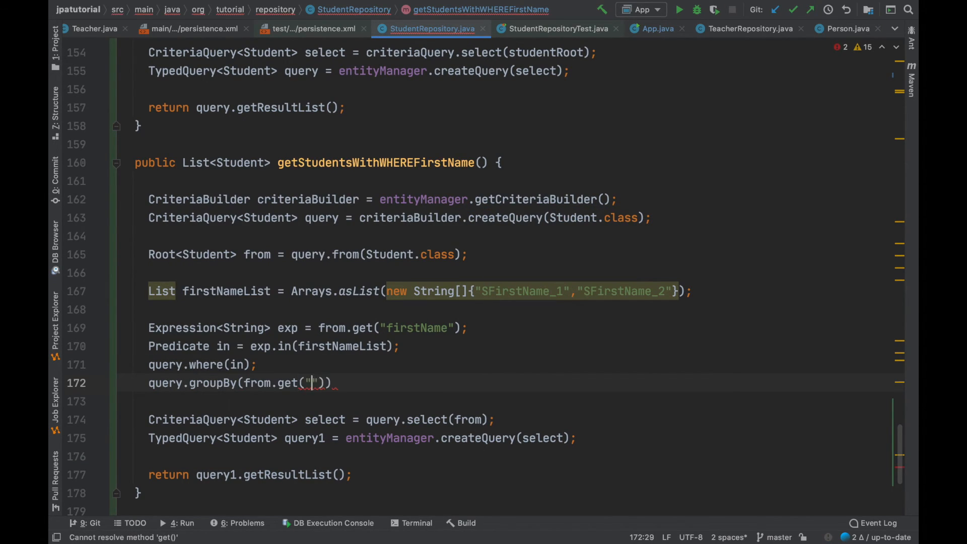
{"action": "type", "text": "lastName"}
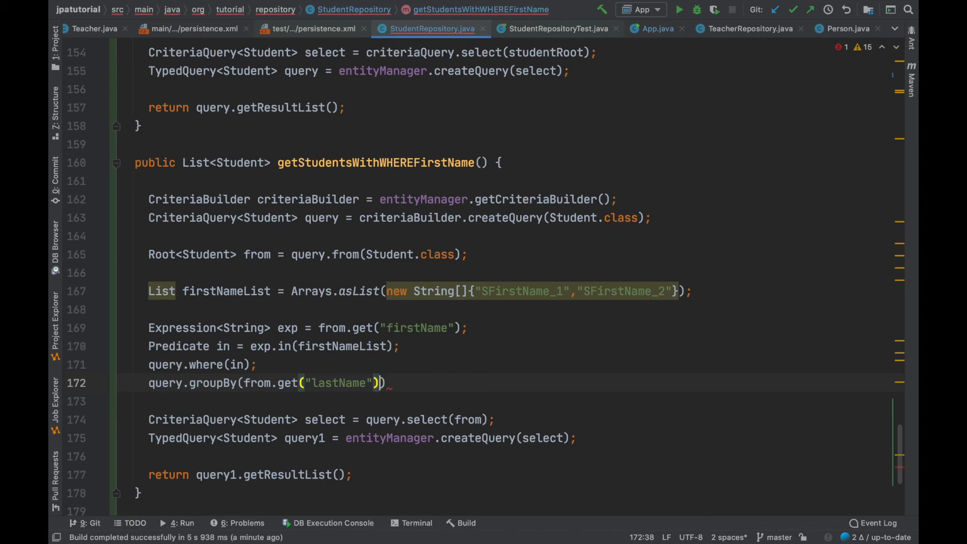
{"action": "type", "text": ");"}
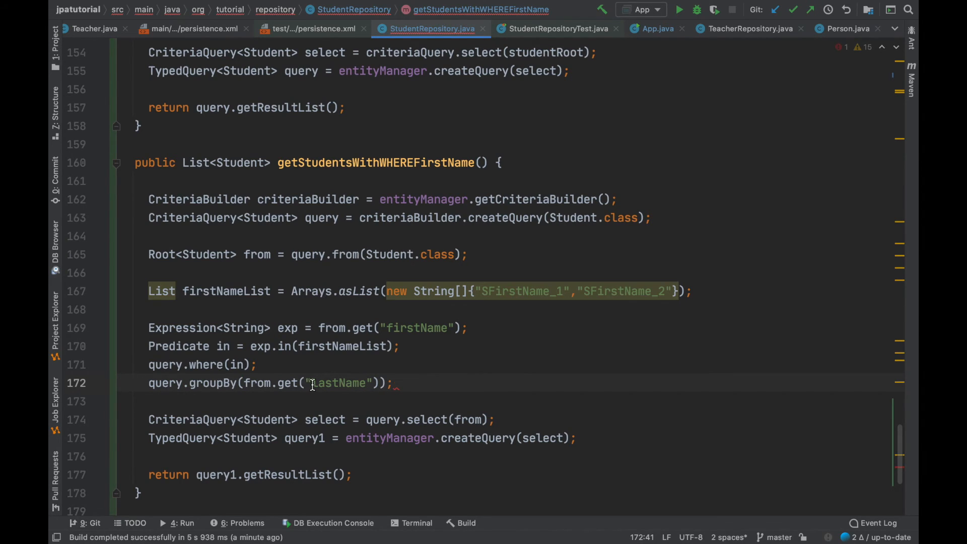
{"action": "left_click", "coordinate": [657, 29]}
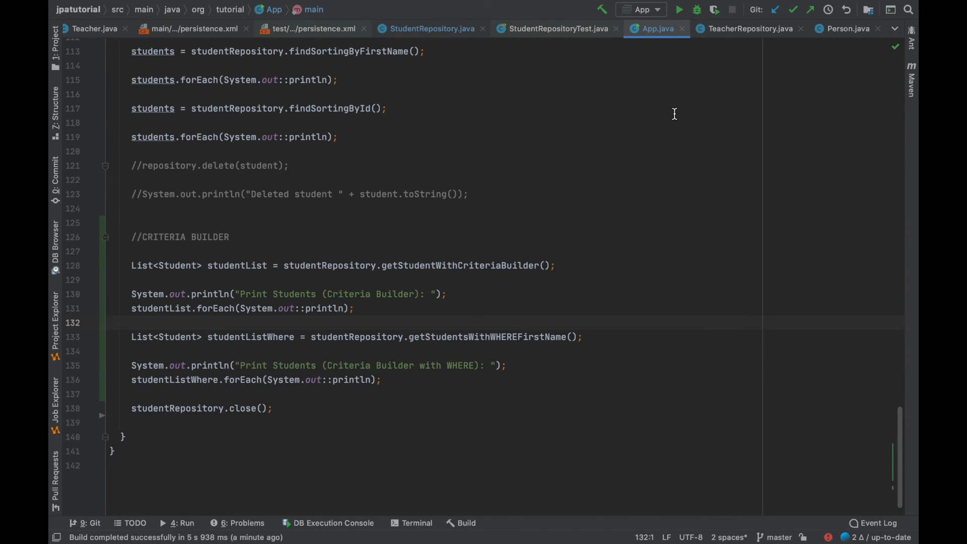
Retitle the heading to 'Criteria Builder with WHERE and GROUP BY' and rerun App
{"action": "type", "text": "and GRO"}
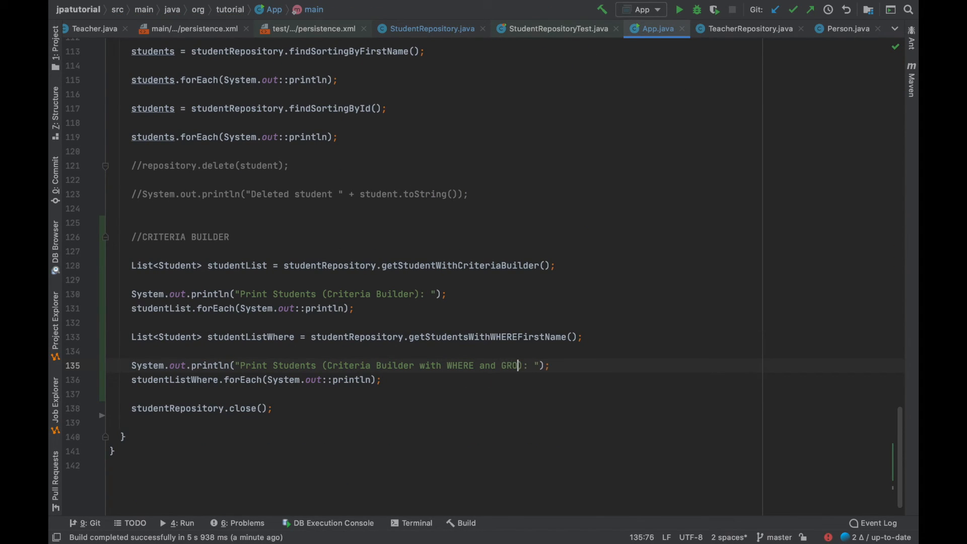
{"action": "type", "text": "UP BY"}
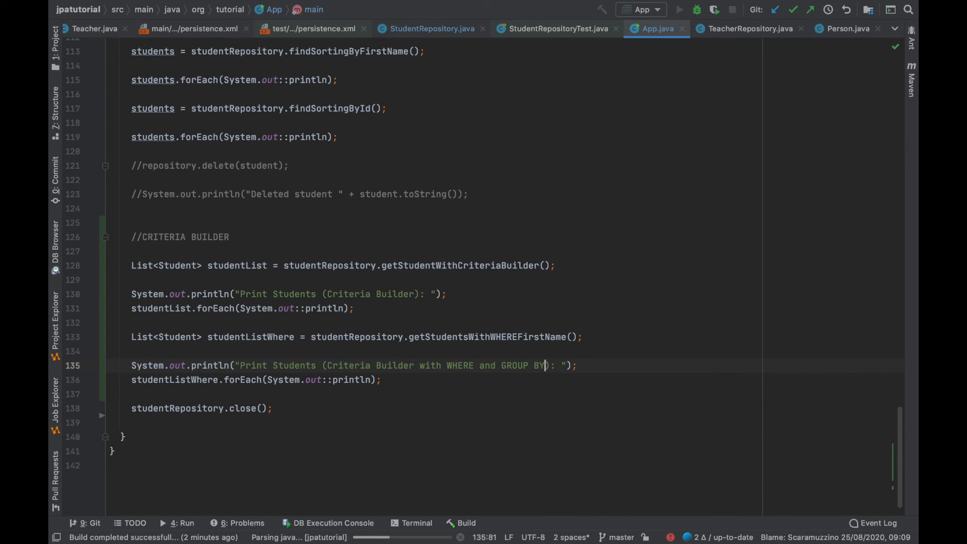
{"action": "left_click", "coordinate": [679, 9]}
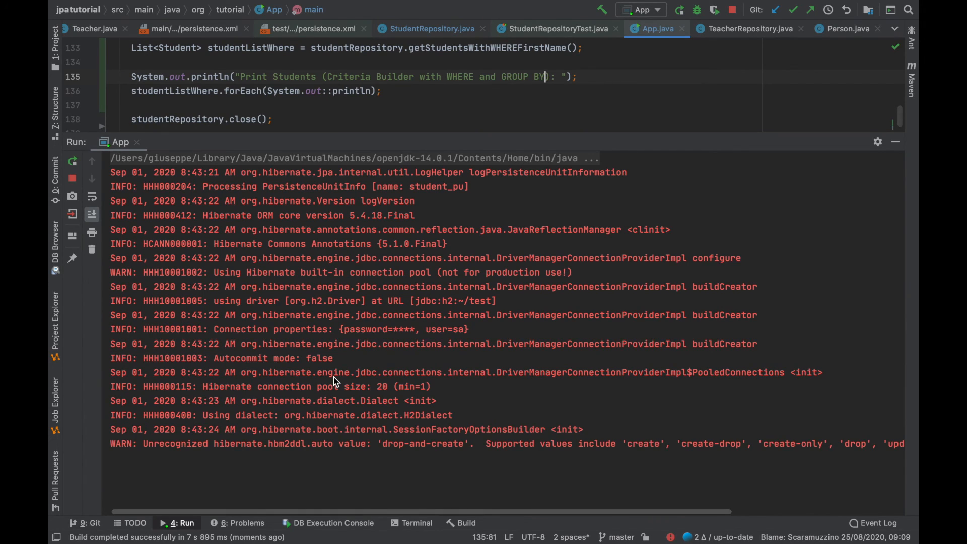
{"action": "scroll", "scroll_direction": "down", "scroll_amount": 3}
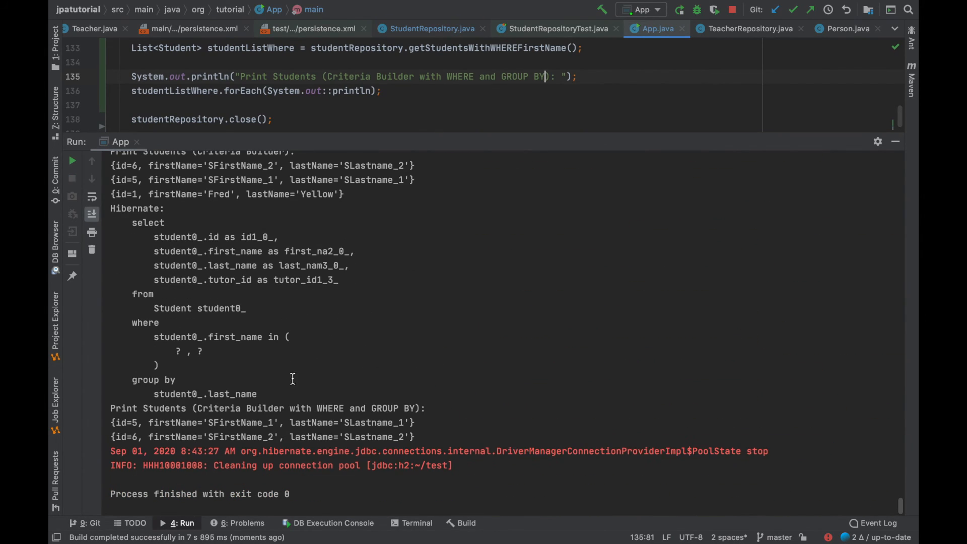
{"action": "mouse_move", "coordinate": [381, 425]}
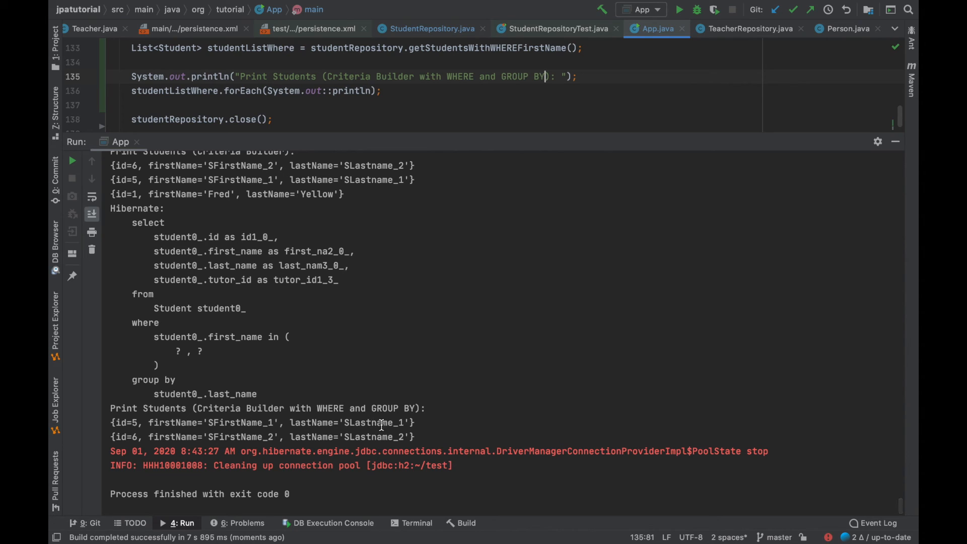